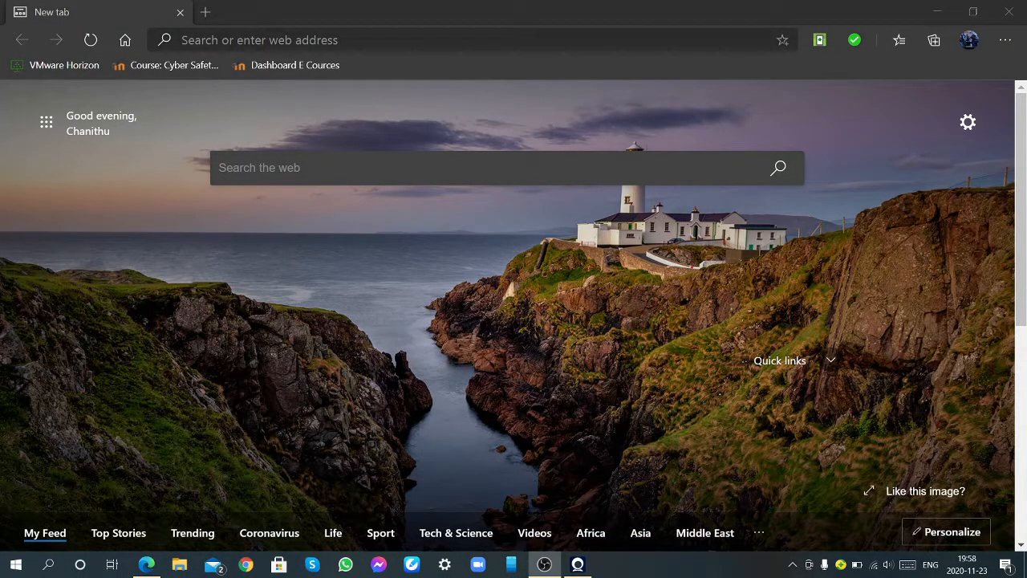
pyautogui.moveTo(806, 253)
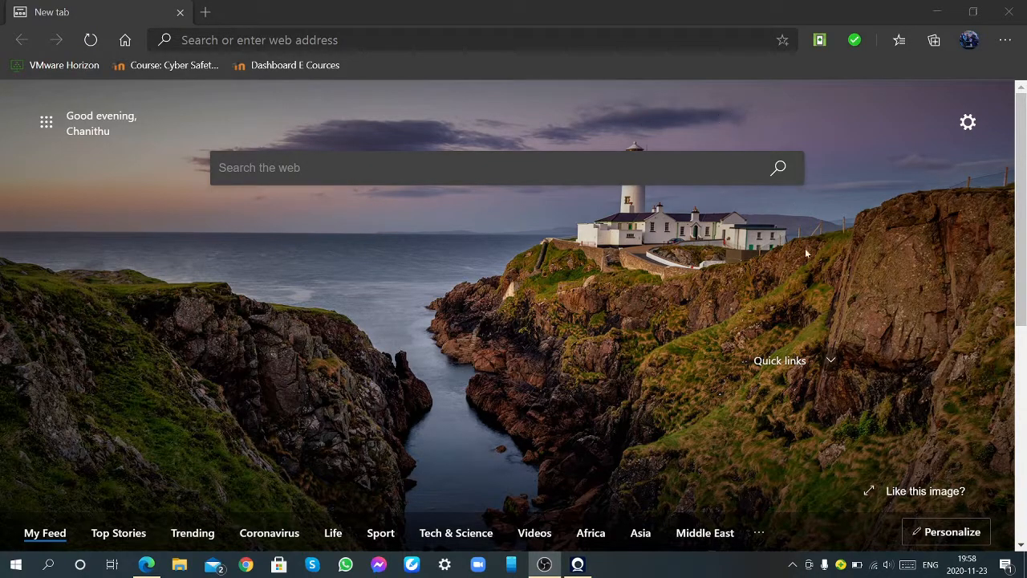
pyautogui.moveTo(690, 238)
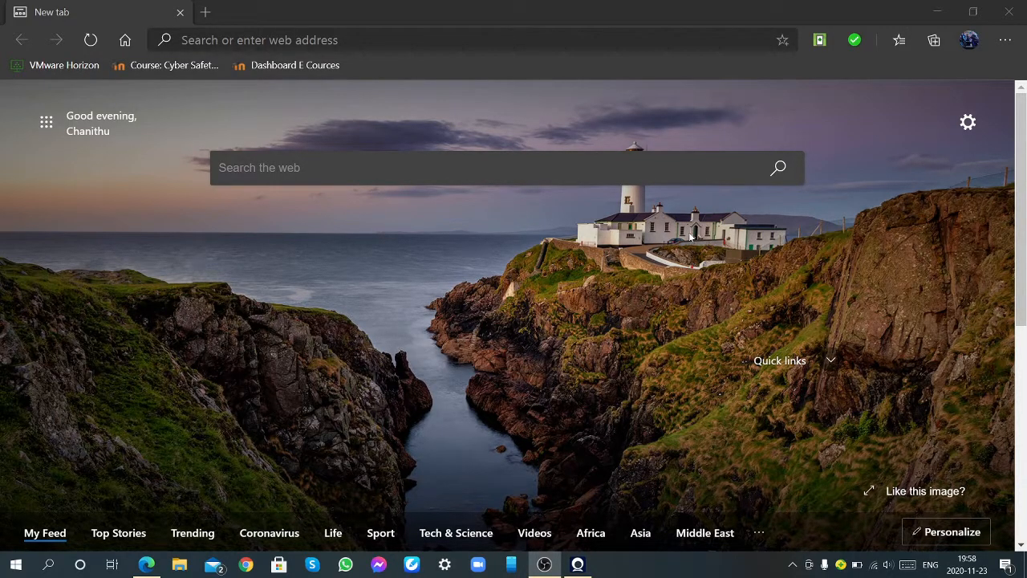
pyautogui.moveTo(620, 106)
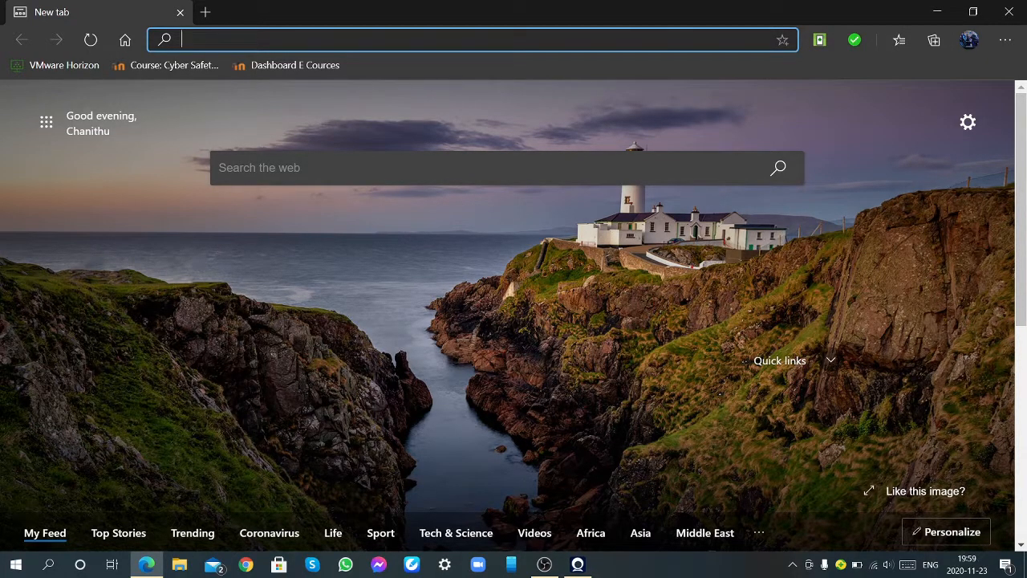
pyautogui.write('https://www.qrcode-monkey.com/')
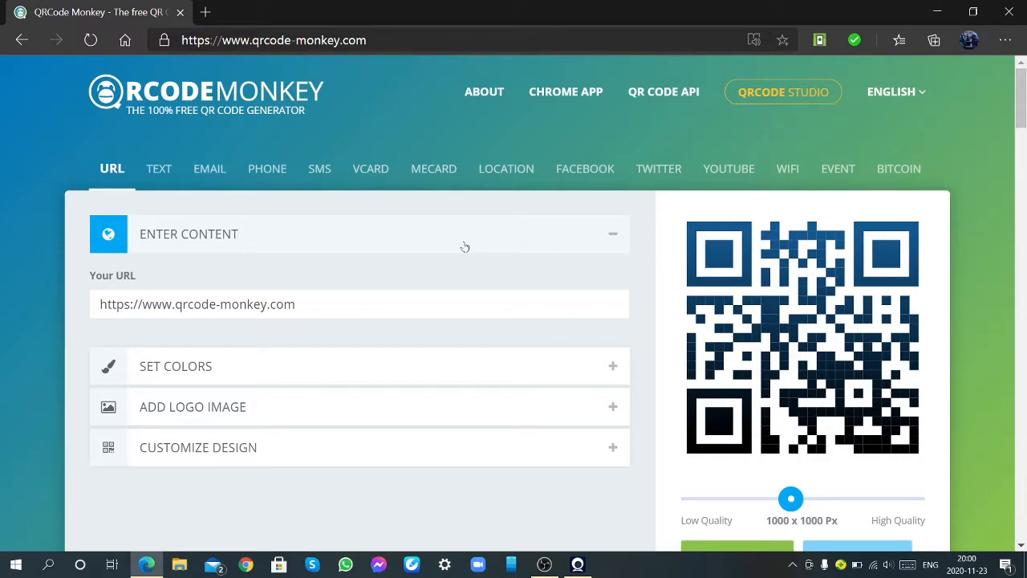
pyautogui.moveTo(729, 169)
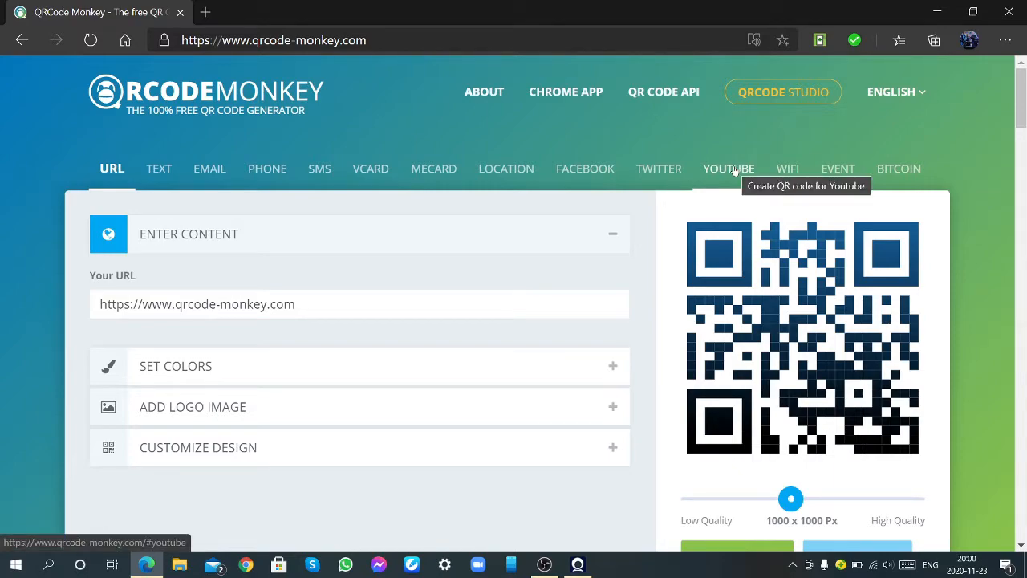
pyautogui.moveTo(266, 169)
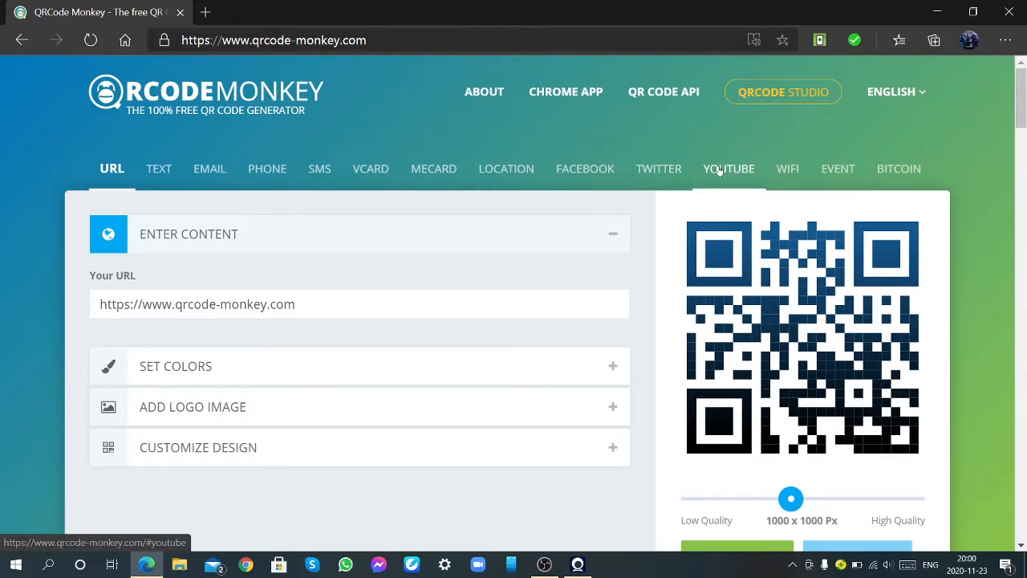
# Step: Select the YOUTUBE content type, then start a new browser tab
pyautogui.click(727, 168)
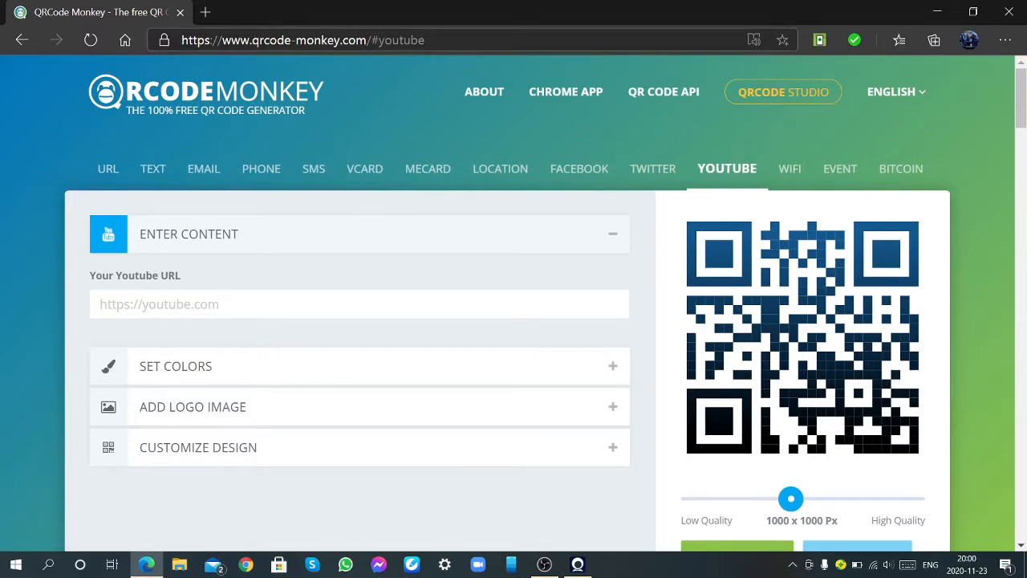
pyautogui.click(205, 13)
pyautogui.write('Y')
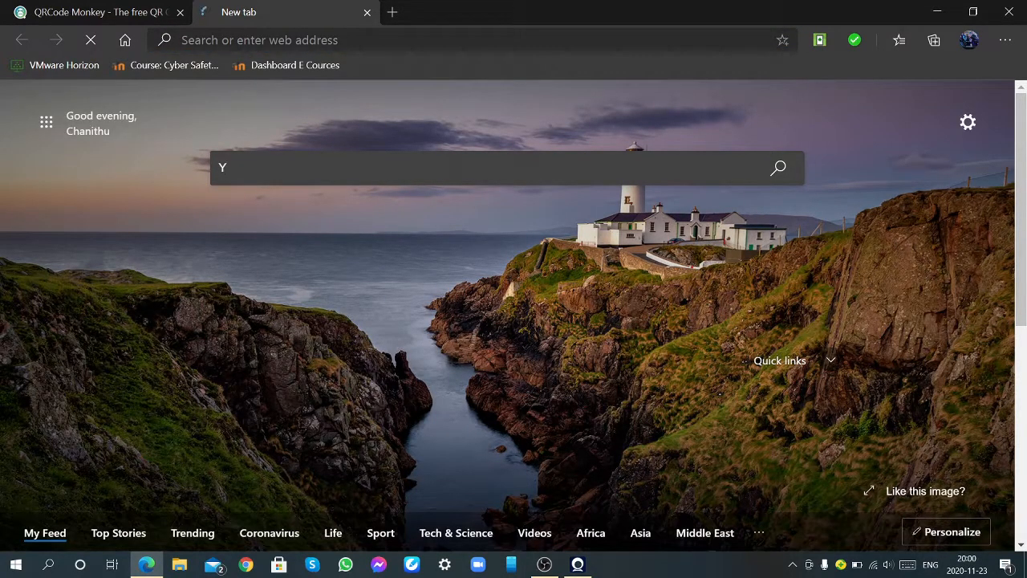
# Step: Search Youtube, open it, go to Your channel and select its address-bar URL for copying
pyautogui.write('outube')
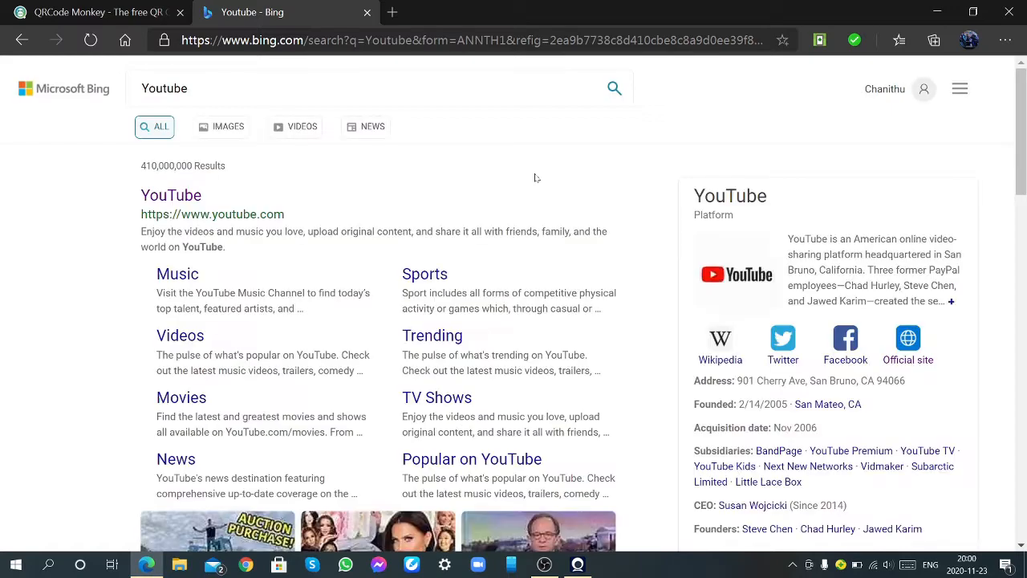
pyautogui.click(170, 195)
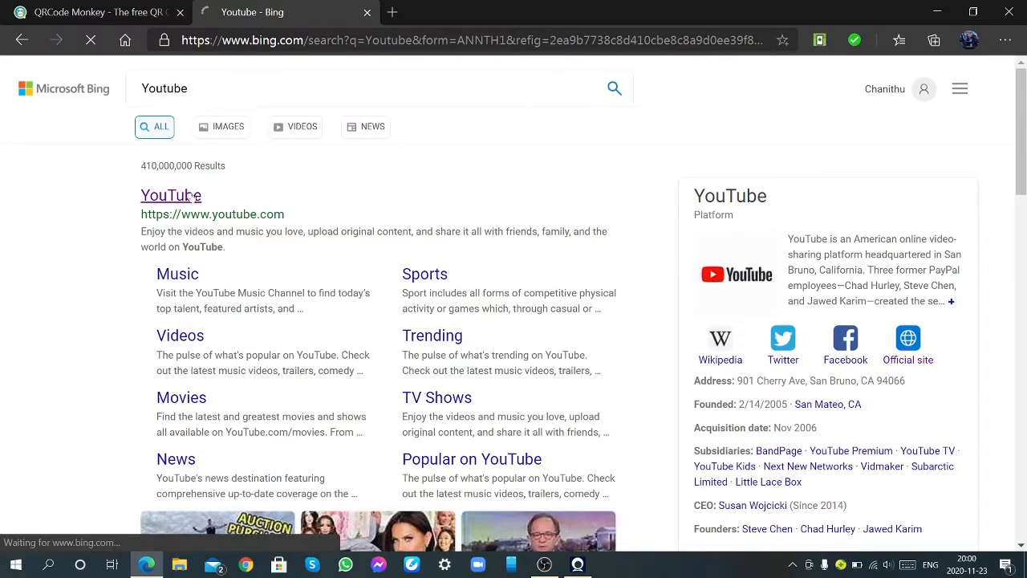
pyautogui.click(170, 196)
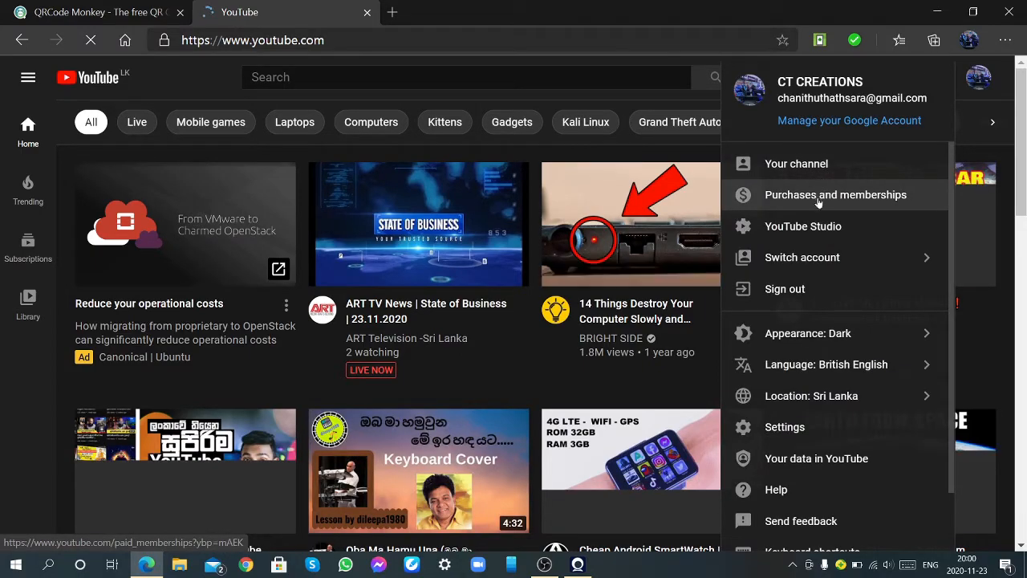
pyautogui.click(796, 163)
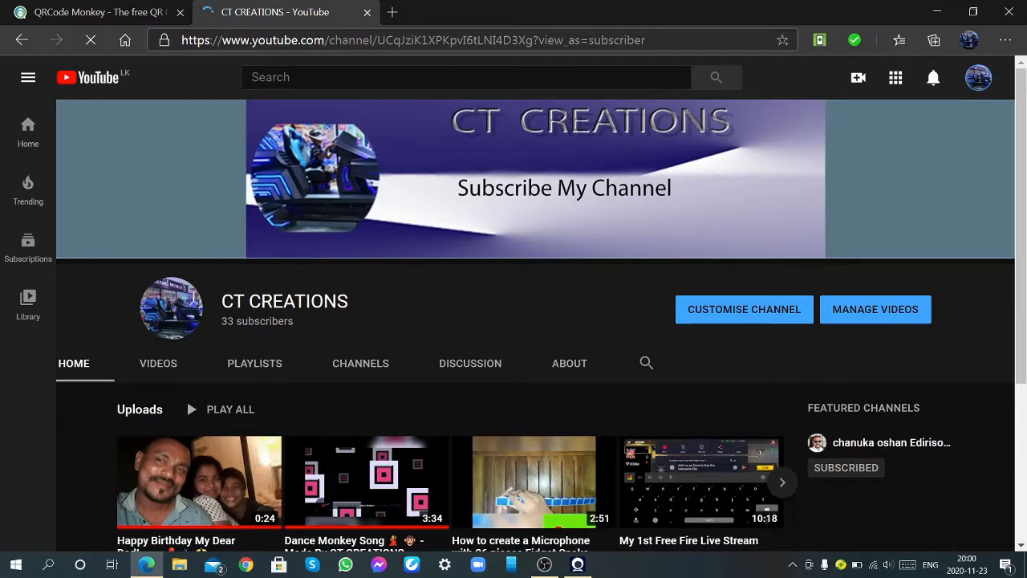
pyautogui.click(414, 40)
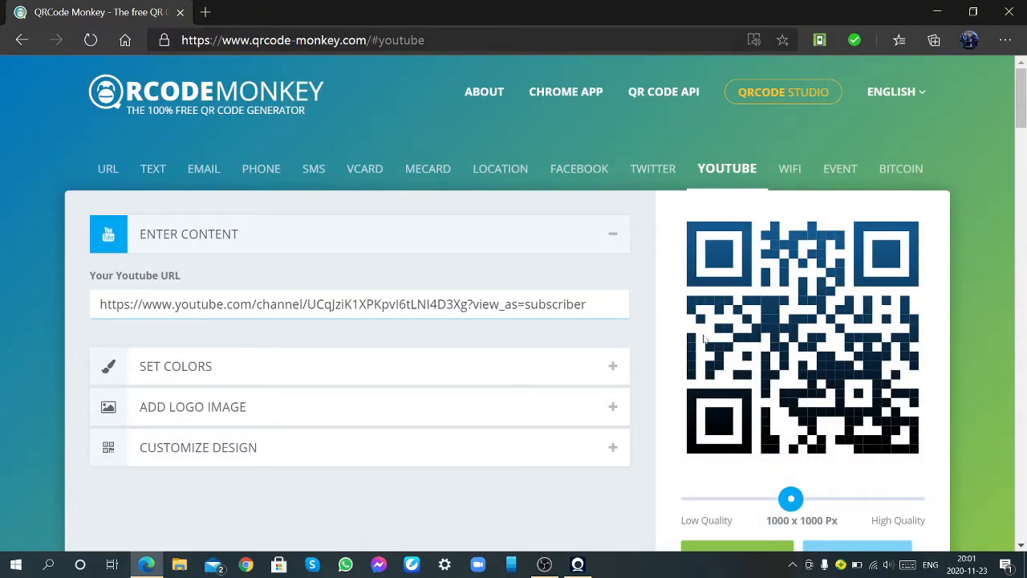
# Step: Scroll down to the colour settings below the pasted channel URL
pyautogui.scroll(-3)
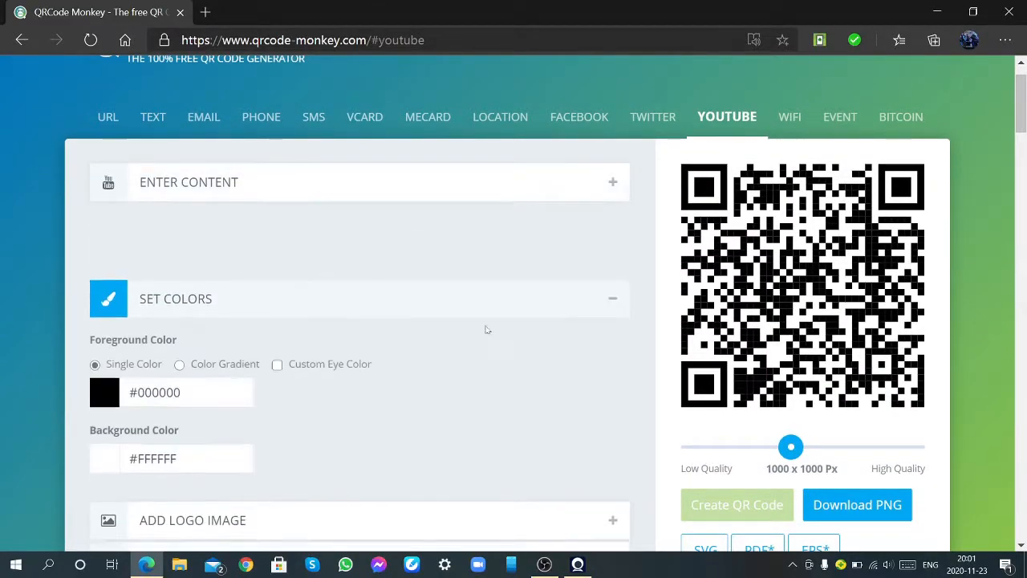
# Step: Set a Color Gradient foreground from blue #2611C2 to red #E20707 and regenerate the code
pyautogui.click(180, 288)
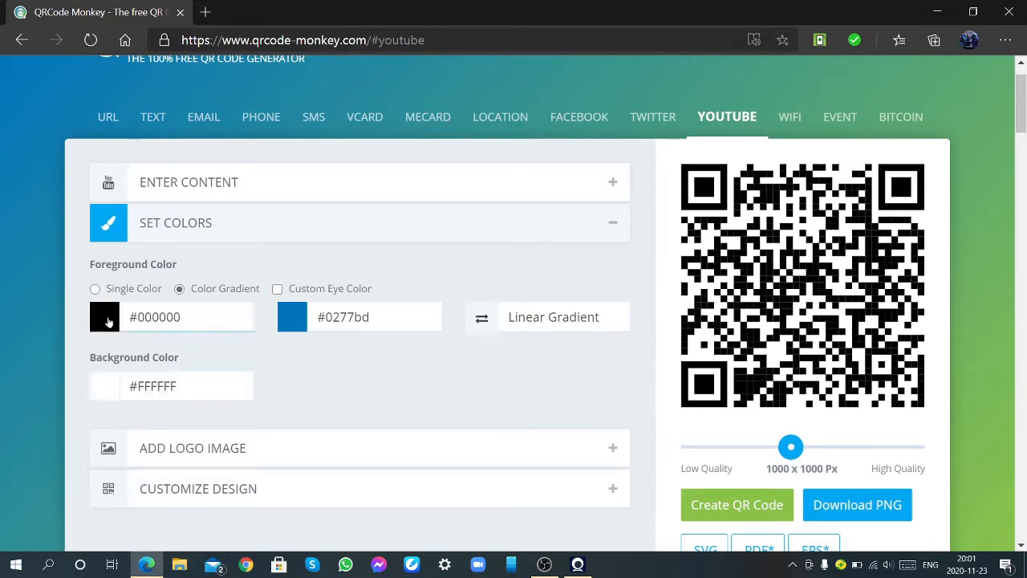
pyautogui.click(104, 317)
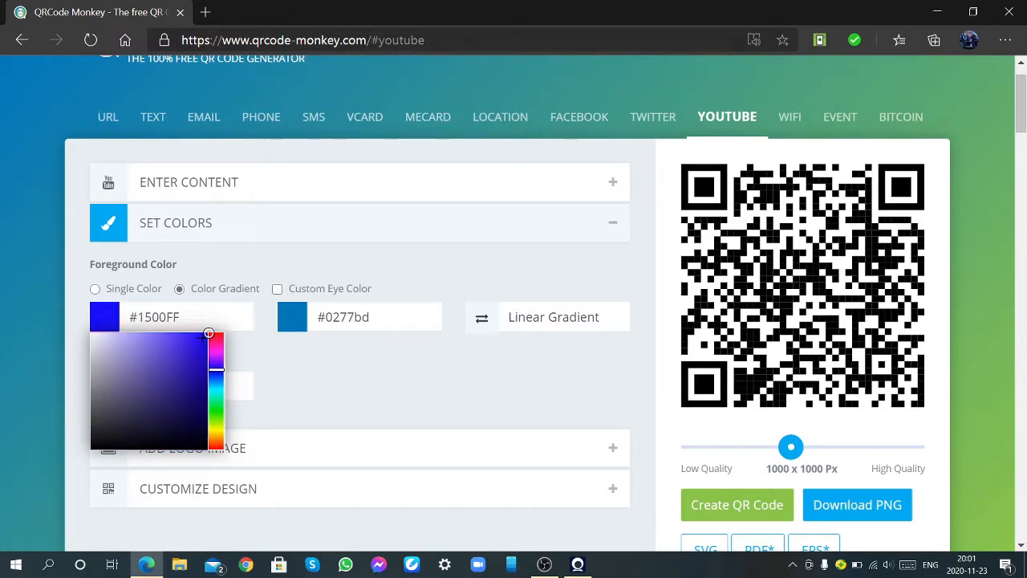
pyautogui.moveTo(209, 332); pyautogui.dragTo(199, 361)
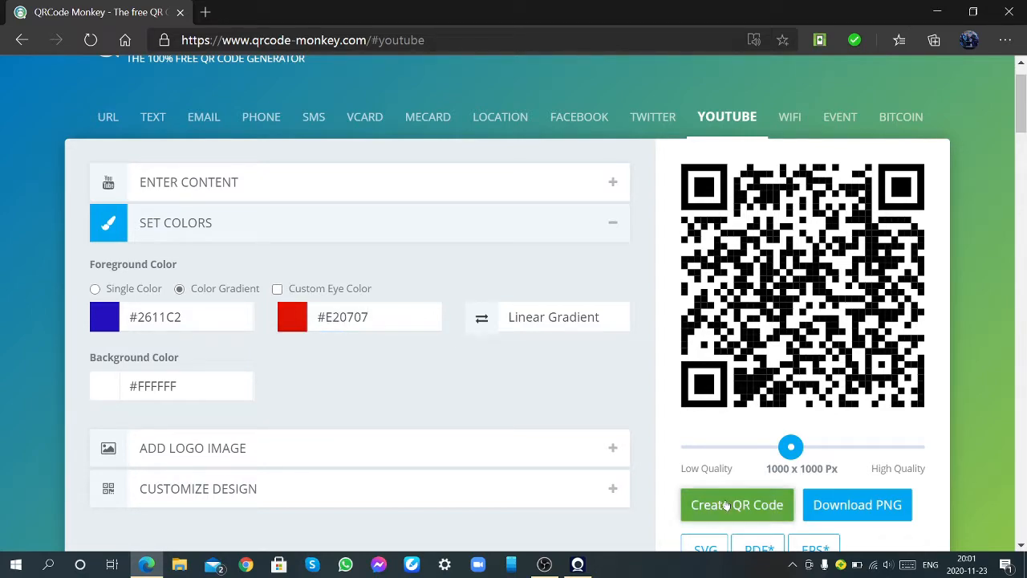
pyautogui.click(737, 504)
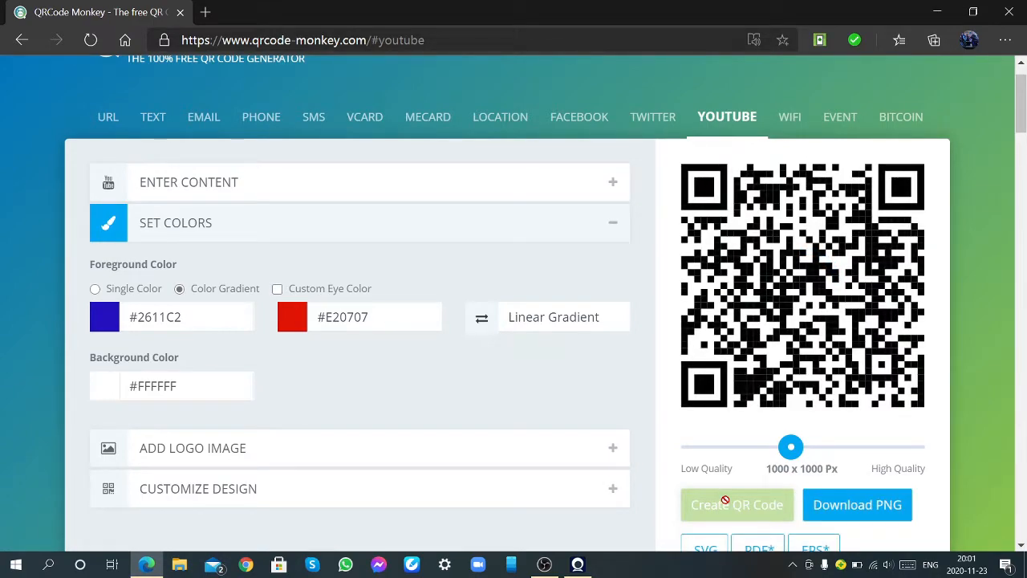
pyautogui.click(735, 503)
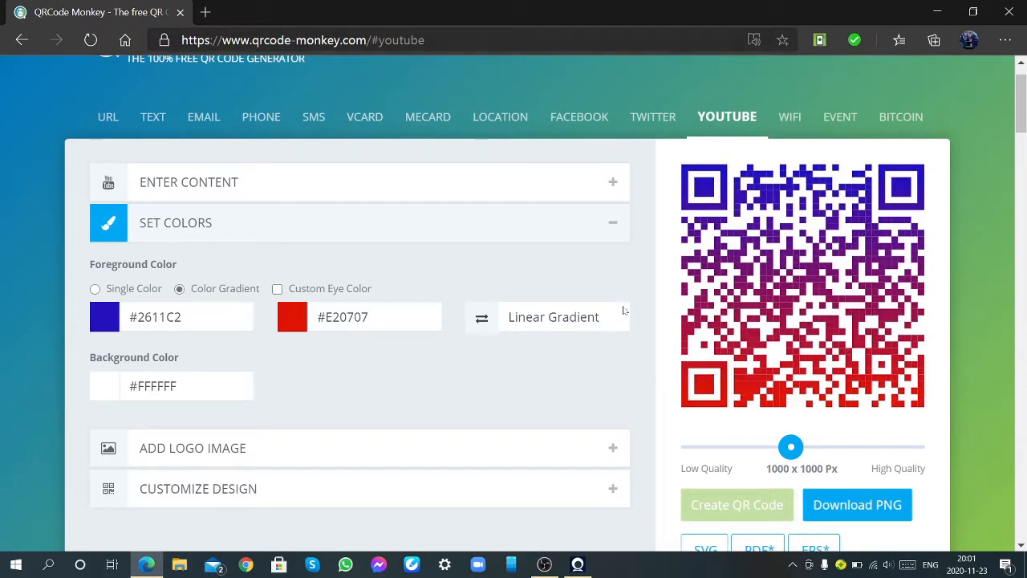
# Step: Change the gradient type to Radial Gradient and regenerate the code
pyautogui.click(562, 316)
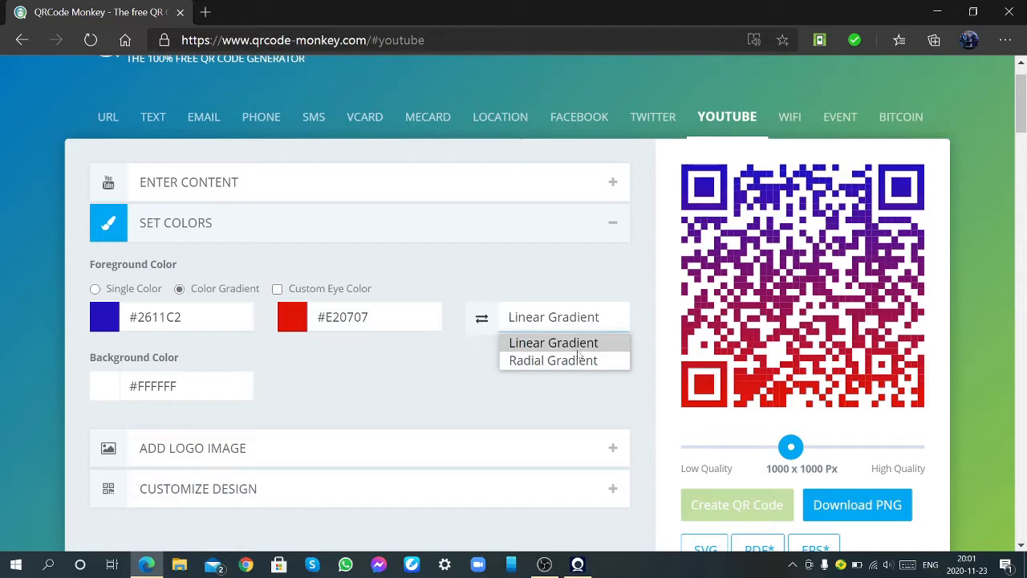
pyautogui.click(552, 359)
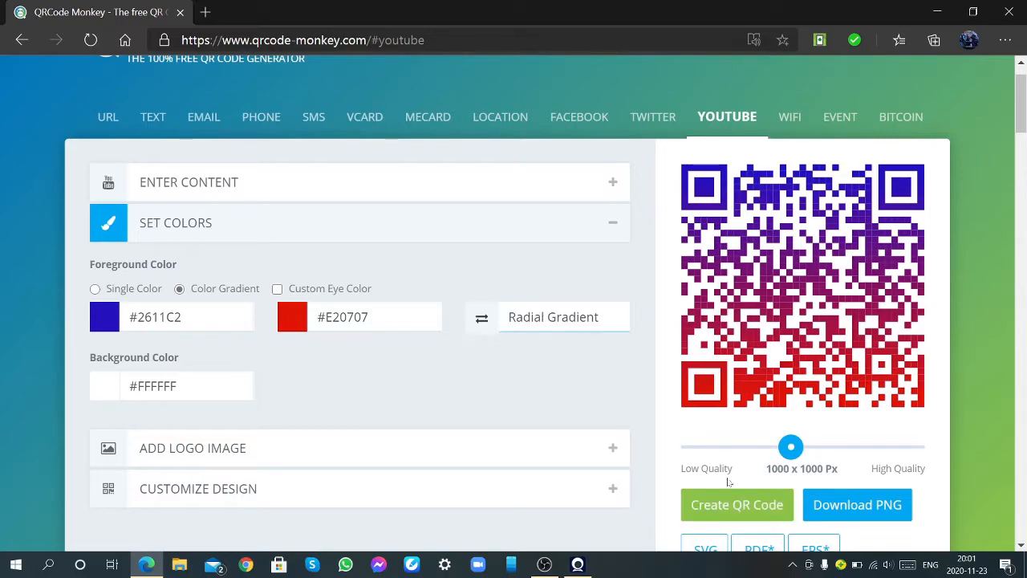
pyautogui.click(737, 504)
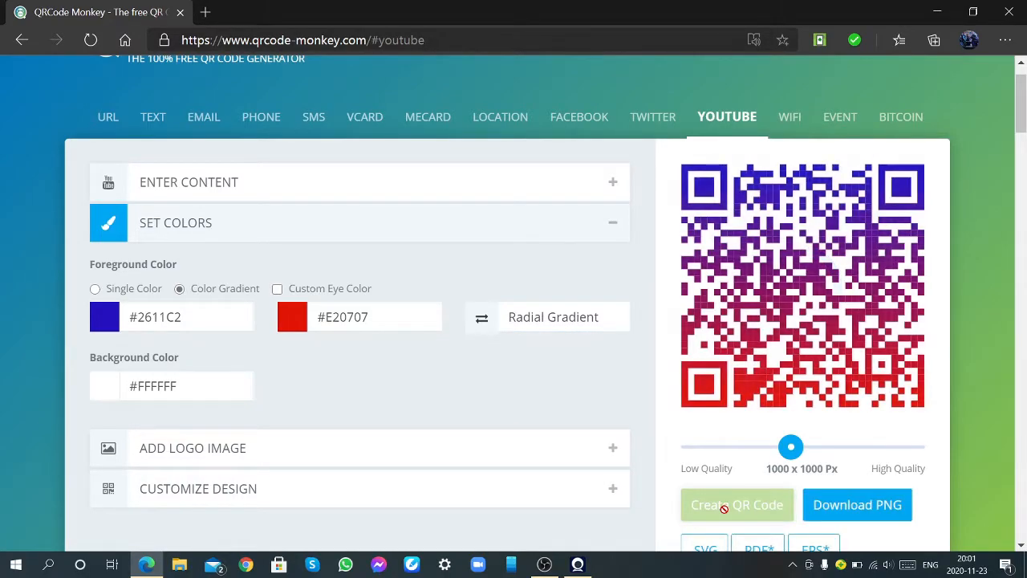
pyautogui.click(737, 504)
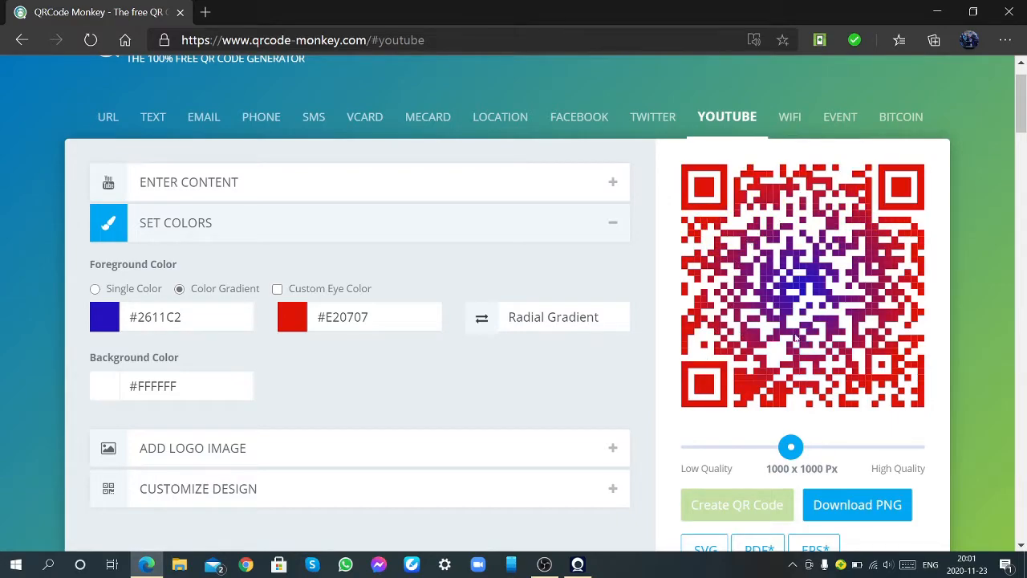
pyautogui.moveTo(414, 448)
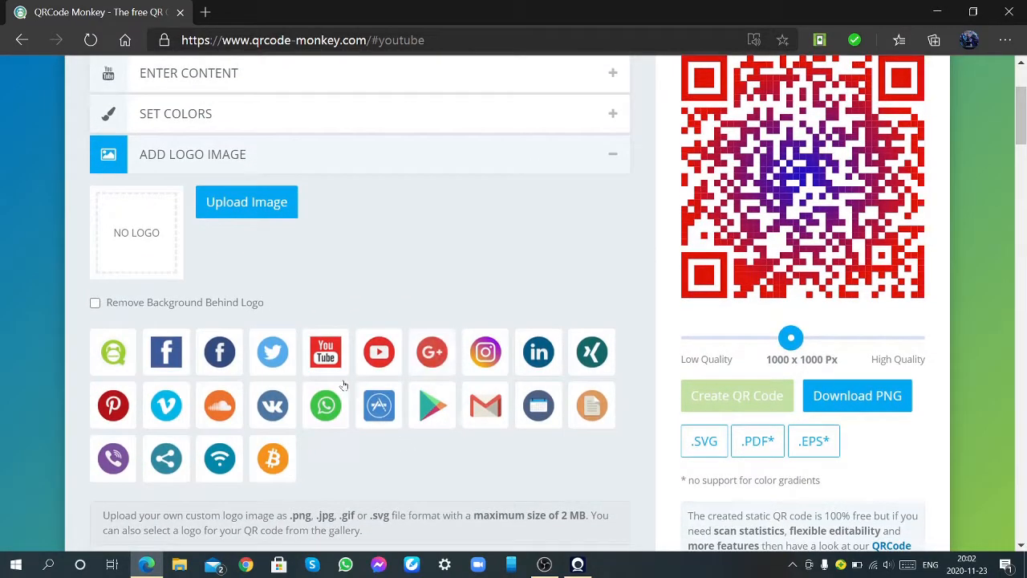
# Step: Upload a custom photo as the centre logo in place of the YouTube logo and regenerate
pyautogui.click(324, 351)
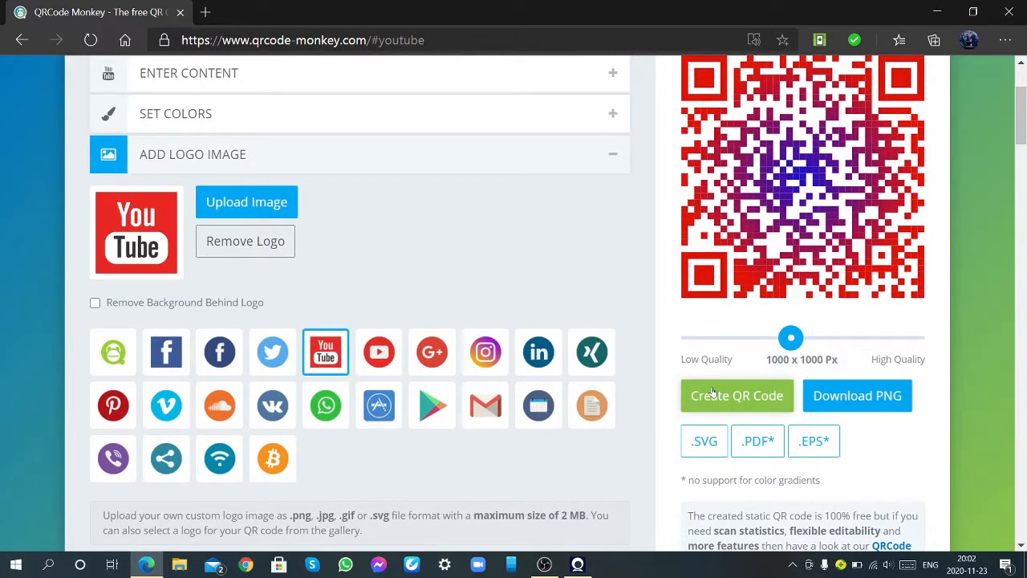
pyautogui.moveTo(737, 395)
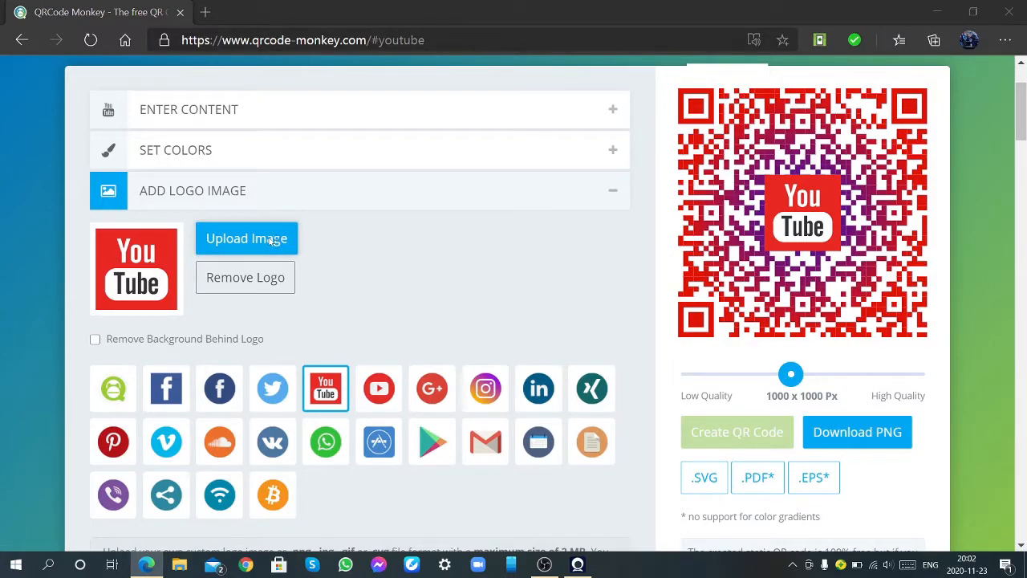
pyautogui.click(247, 237)
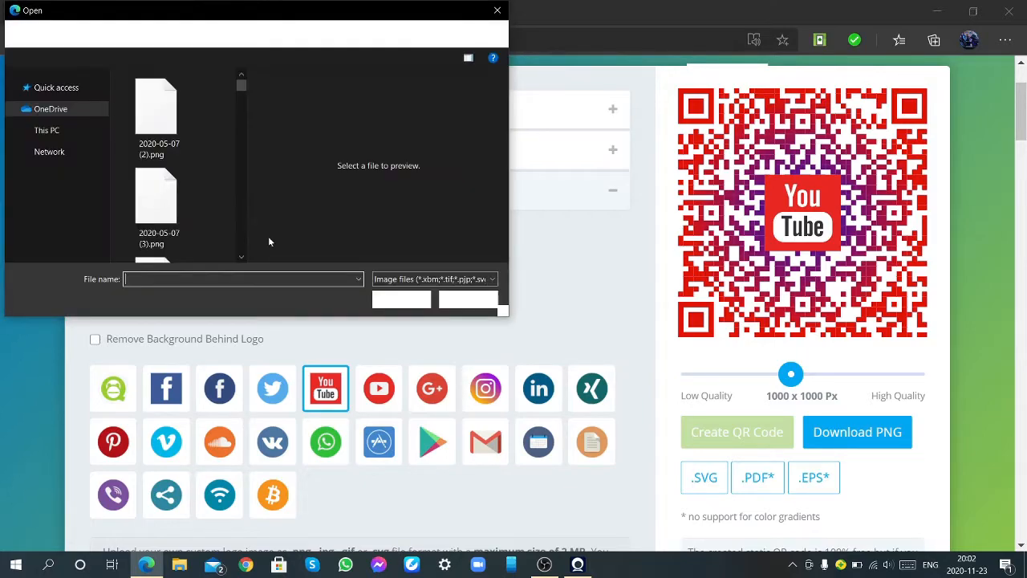
pyautogui.click(156, 196)
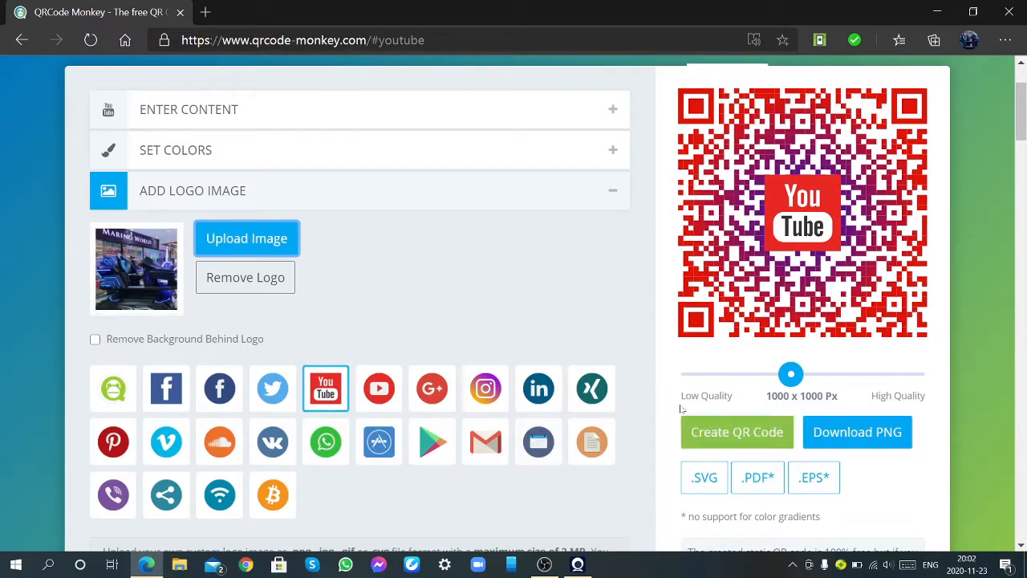
pyautogui.click(735, 432)
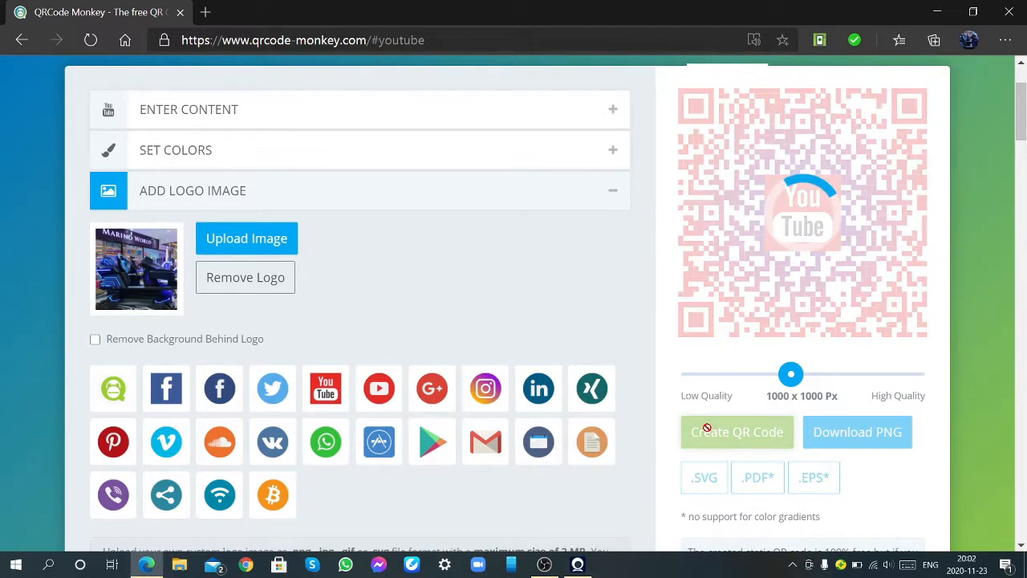
pyautogui.click(735, 431)
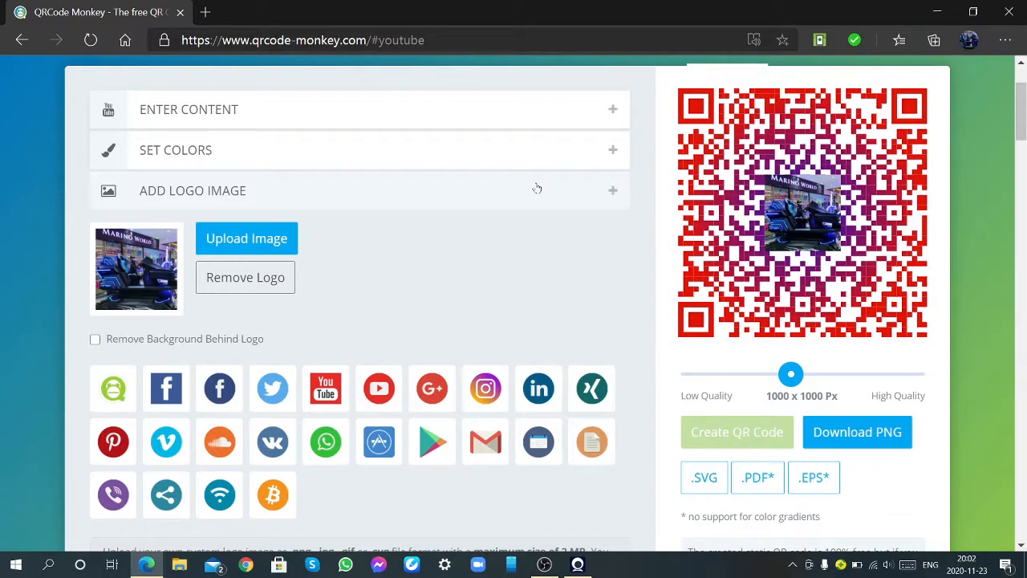
pyautogui.click(536, 189)
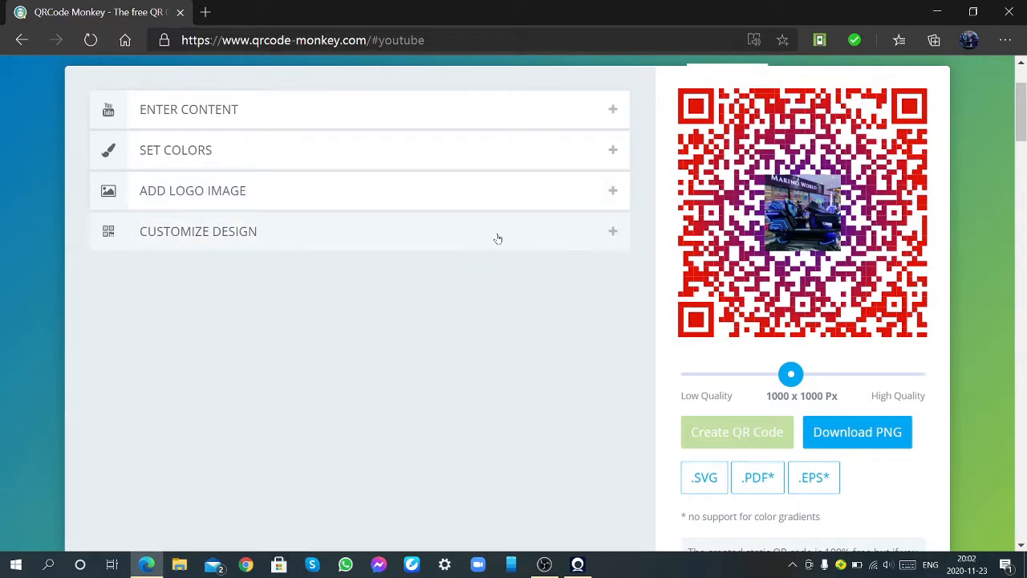
# Step: In Customize Design choose a rounded Eye Frame Shape and regenerate the preview
pyautogui.click(199, 232)
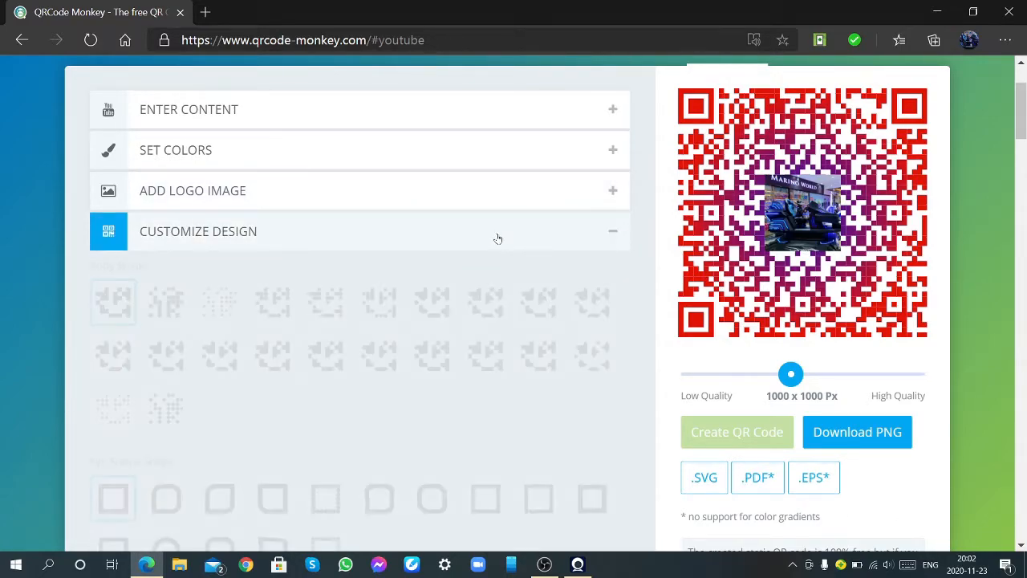
pyautogui.scroll(-3)
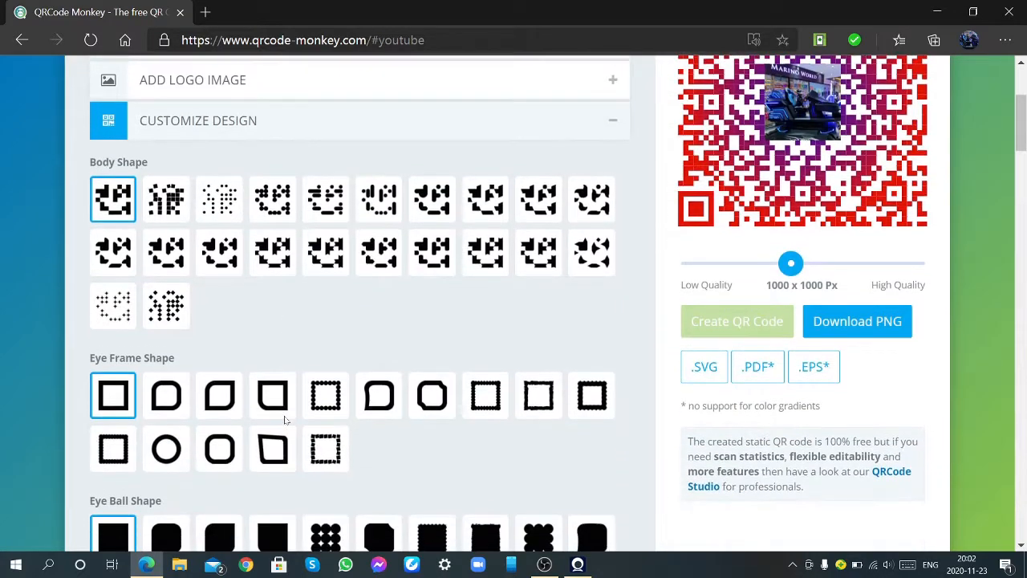
pyautogui.scroll(-3)
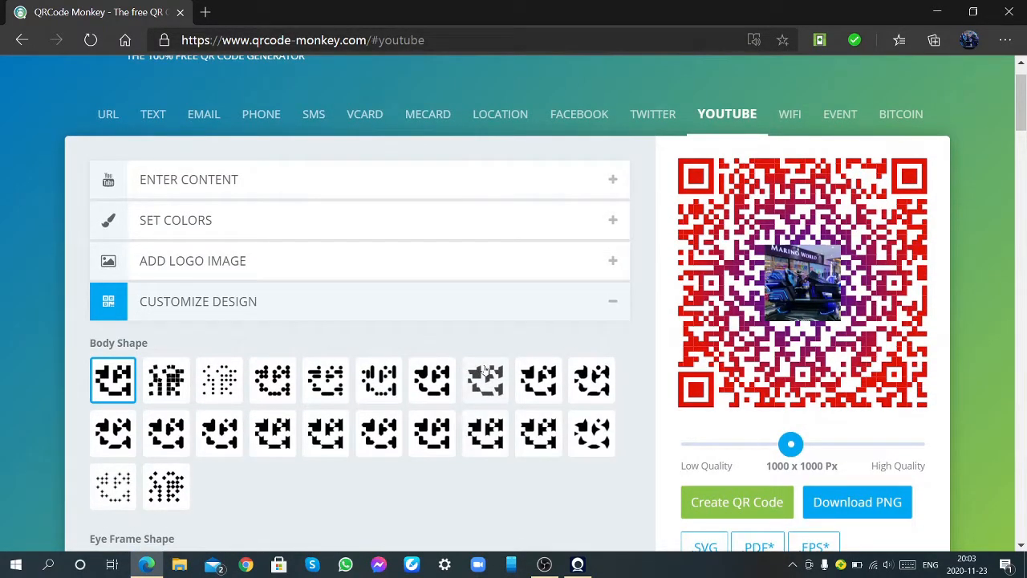
pyautogui.scroll(-3)
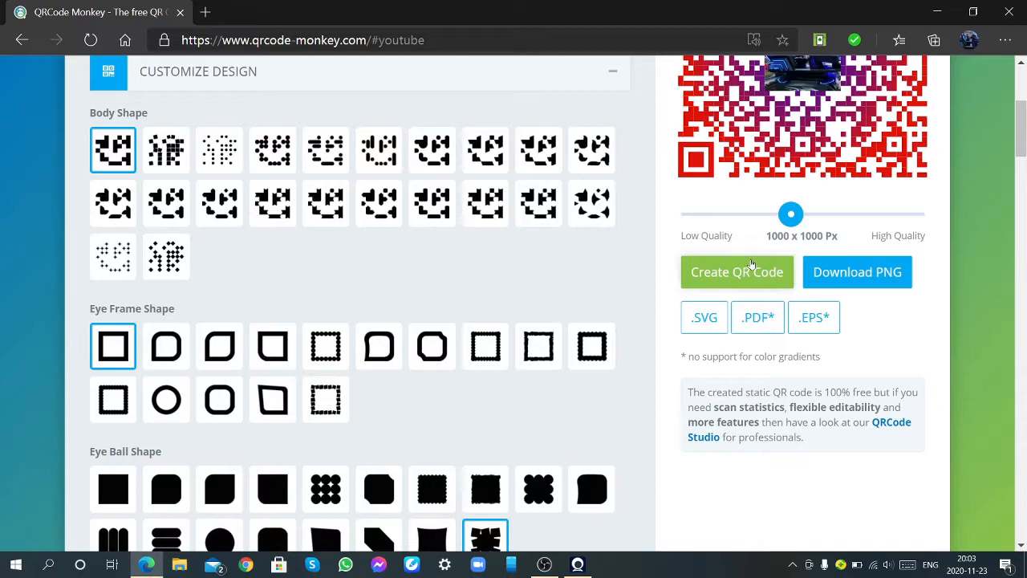
pyautogui.click(736, 271)
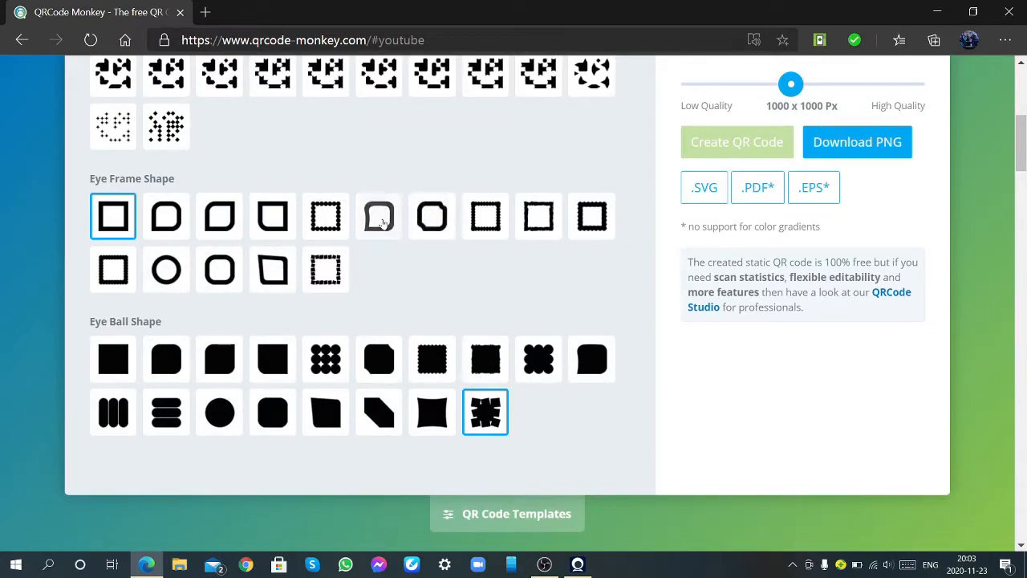
pyautogui.click(379, 215)
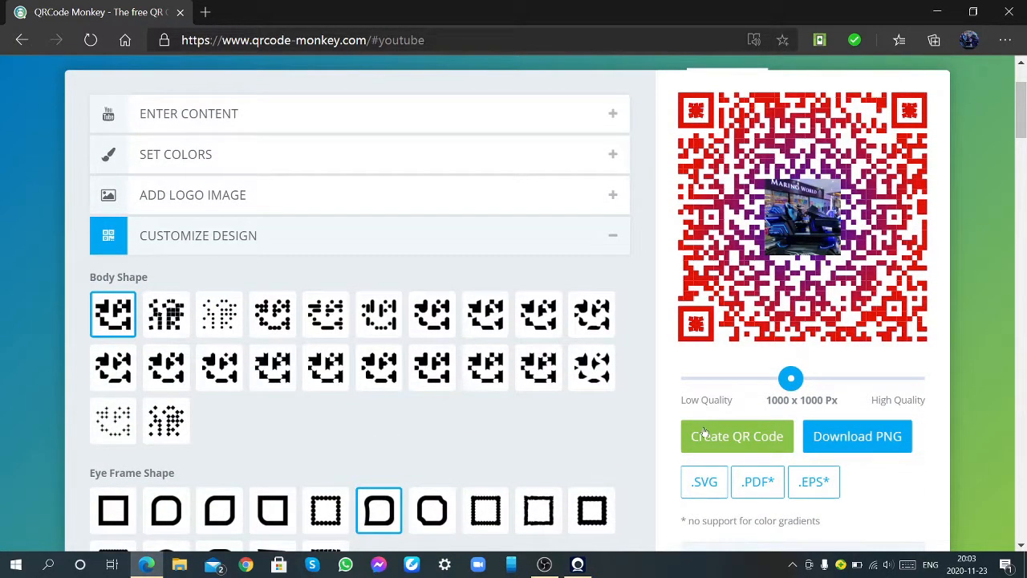
pyautogui.click(736, 436)
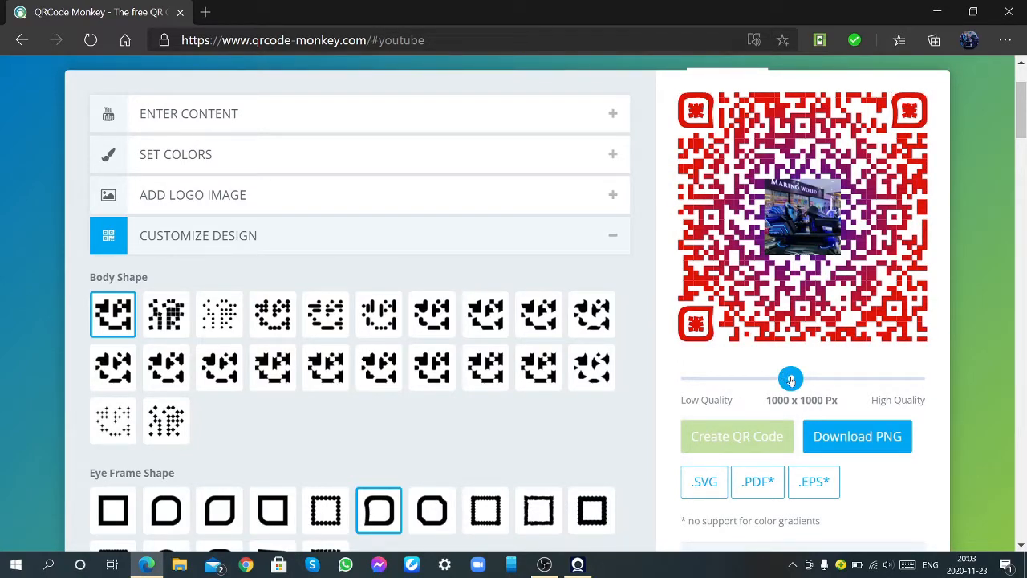
# Step: Raise the quality slider to High Quality 2000 x 2000 px and regenerate
pyautogui.moveTo(790, 378); pyautogui.dragTo(911, 379)
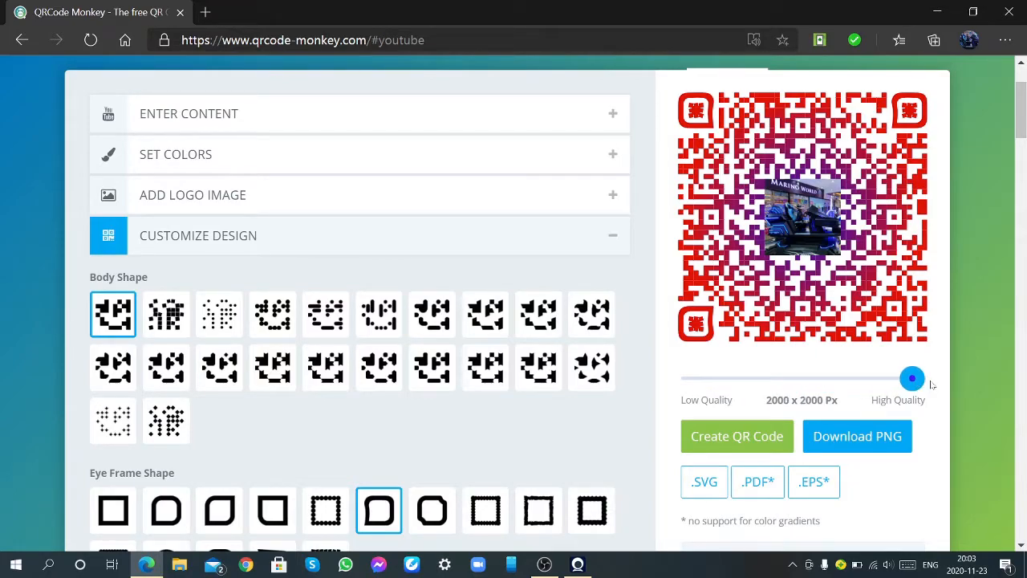
pyautogui.moveTo(819, 391)
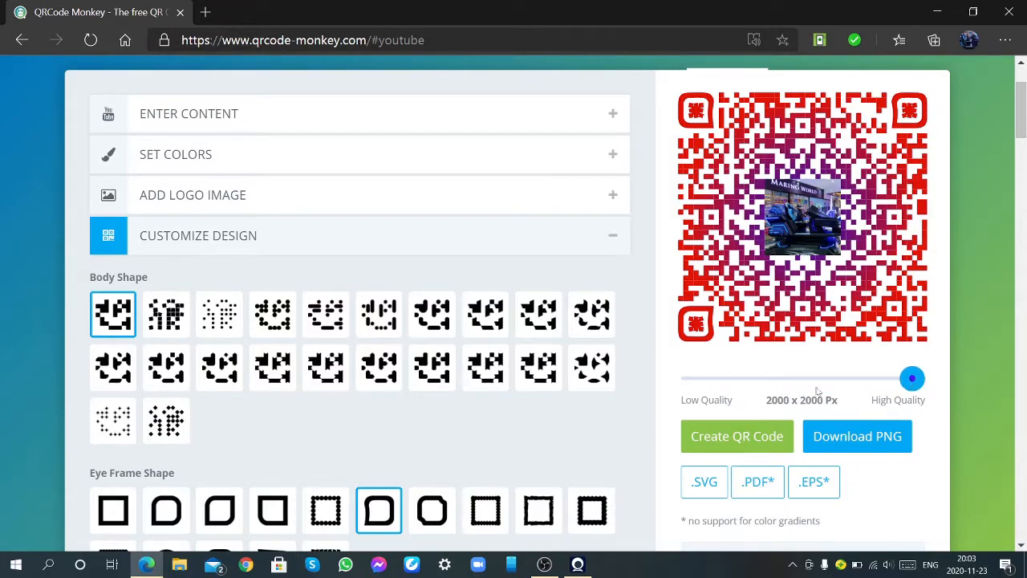
pyautogui.click(735, 437)
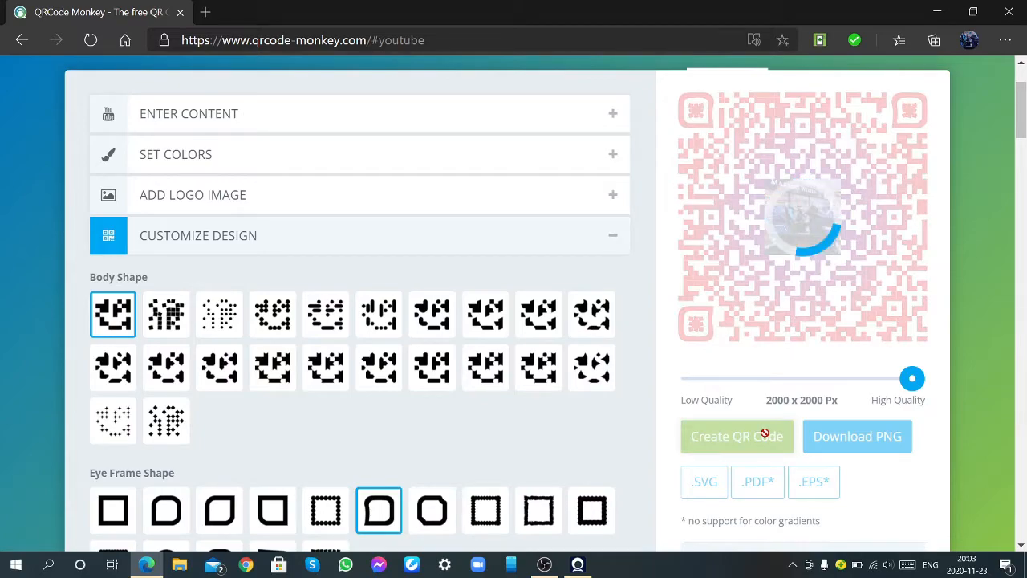
pyautogui.click(735, 436)
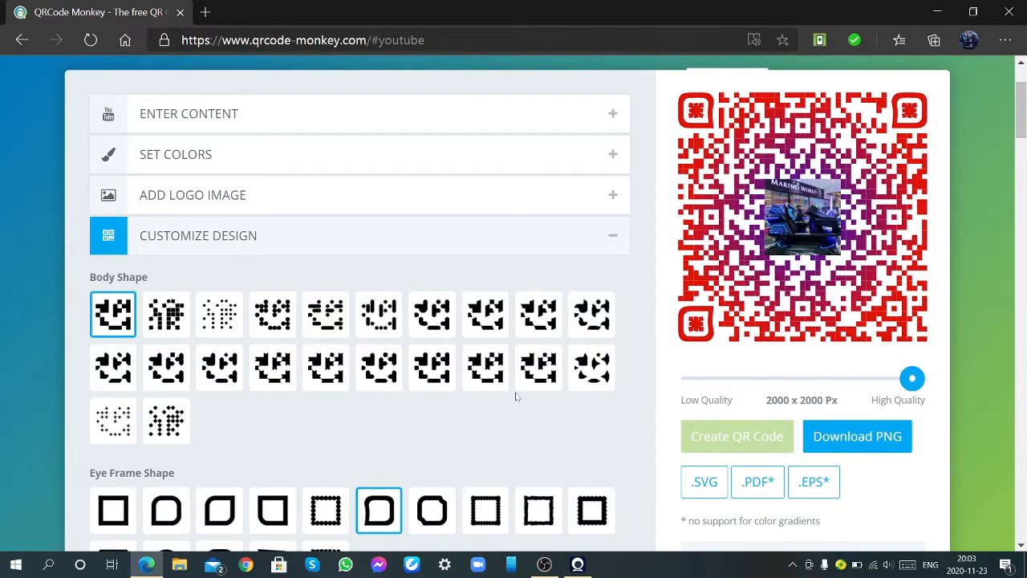
pyautogui.moveTo(379, 313)
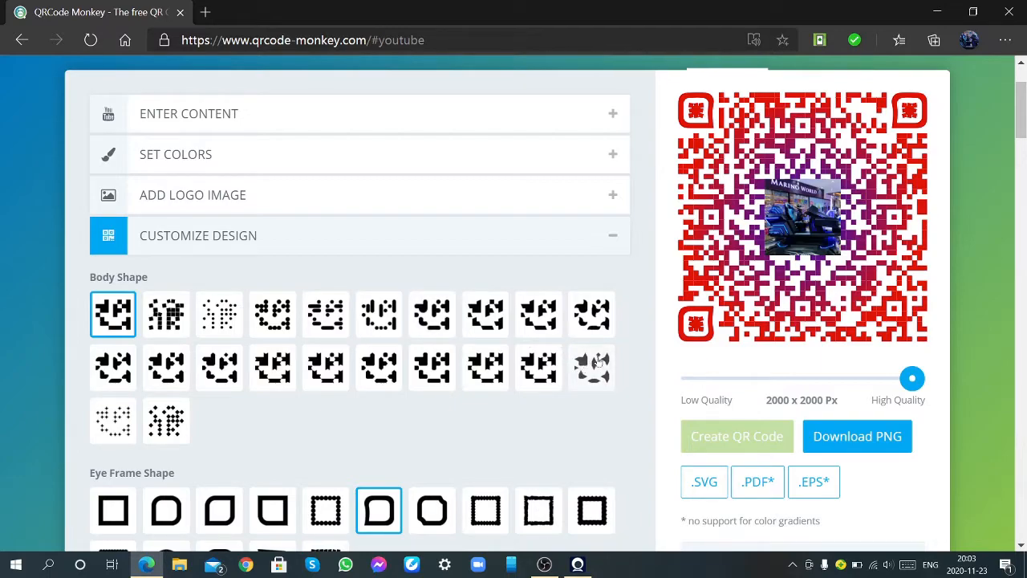
# Step: Pick a different Body Shape pattern and regenerate the preview
pyautogui.click(591, 367)
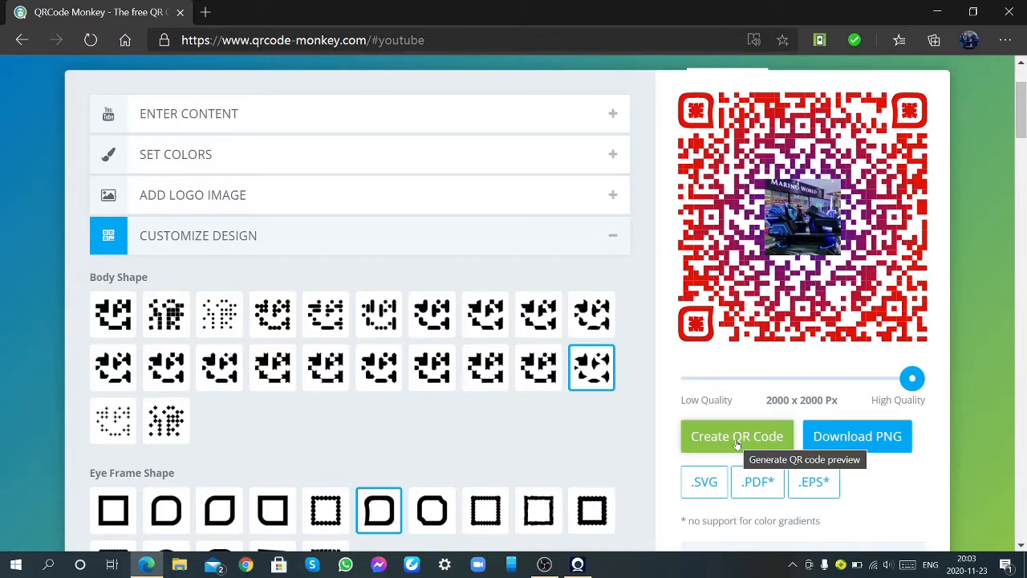
pyautogui.click(735, 436)
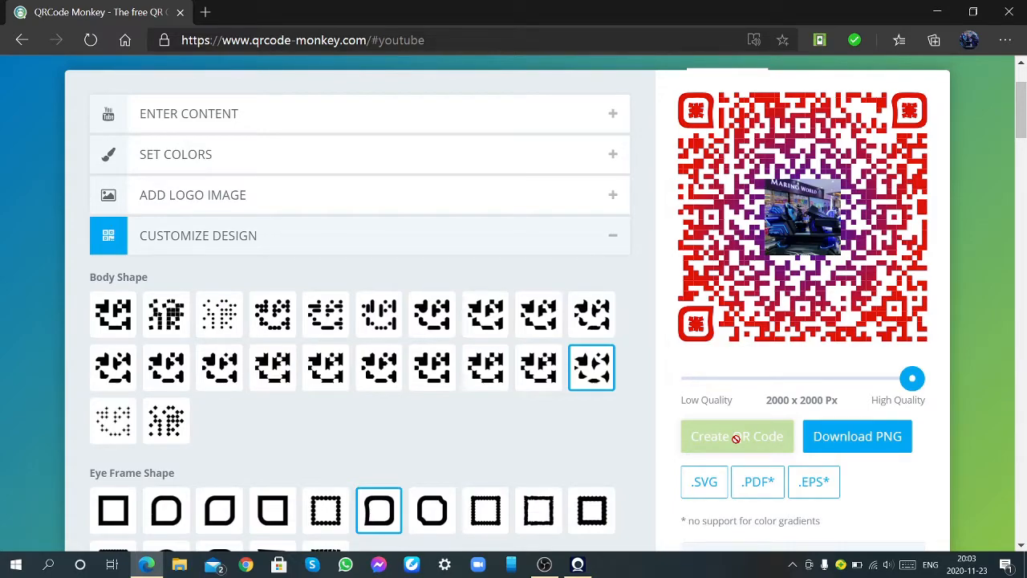
pyautogui.click(735, 436)
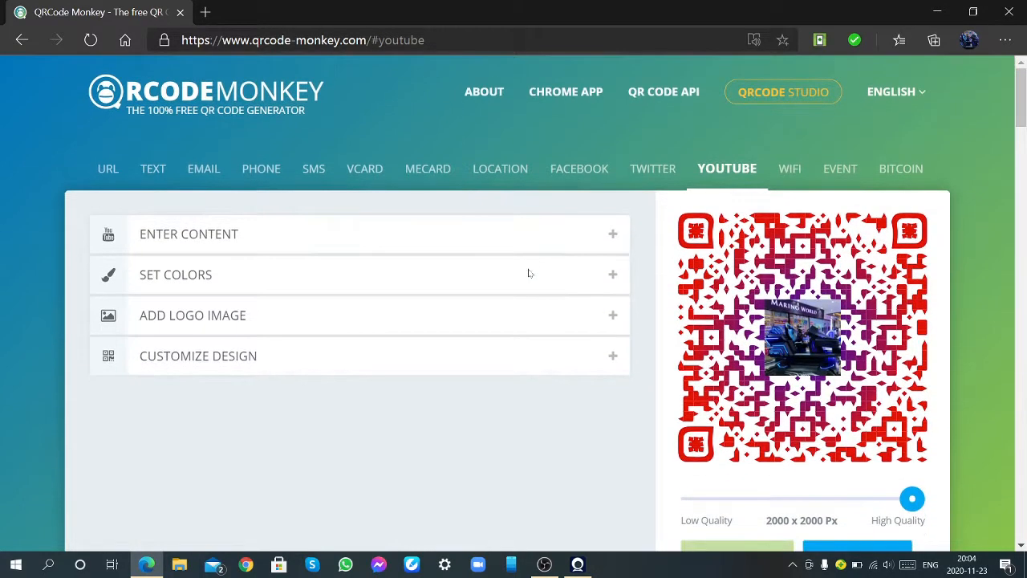
# Step: Download the finished QR code as PNG (triggered twice)
pyautogui.scroll(-3)
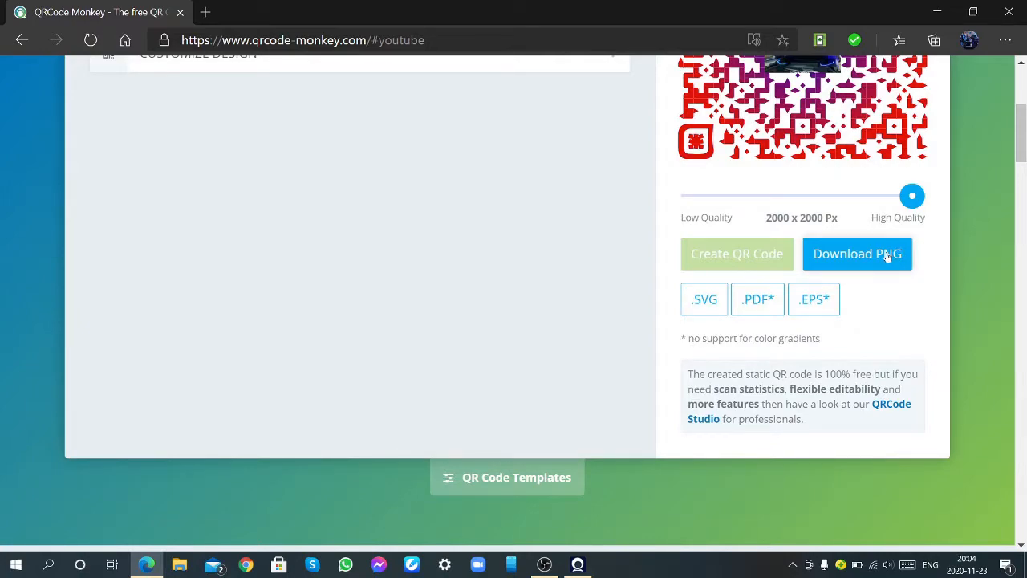
pyautogui.click(857, 253)
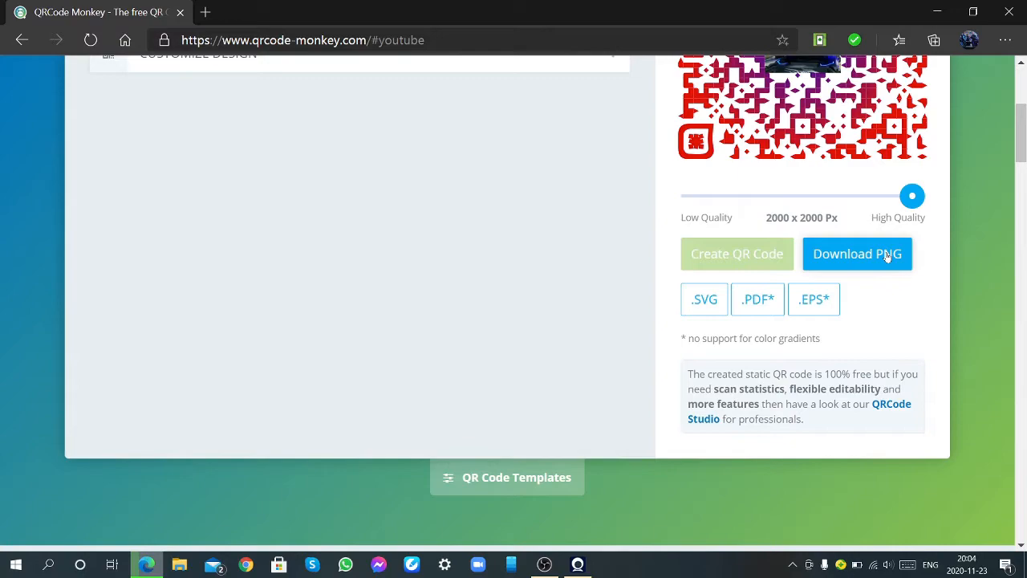
pyautogui.click(857, 254)
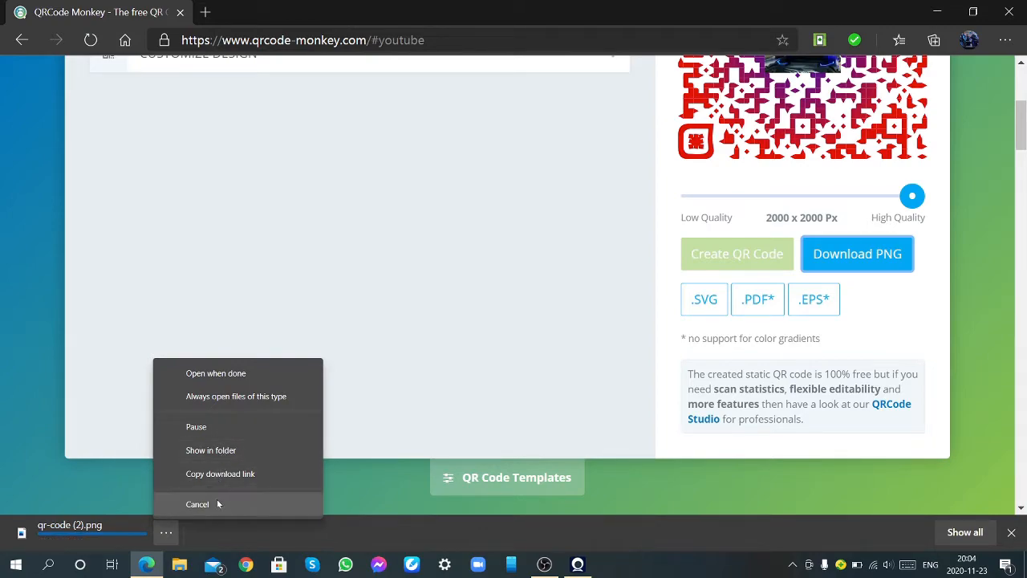
pyautogui.click(198, 504)
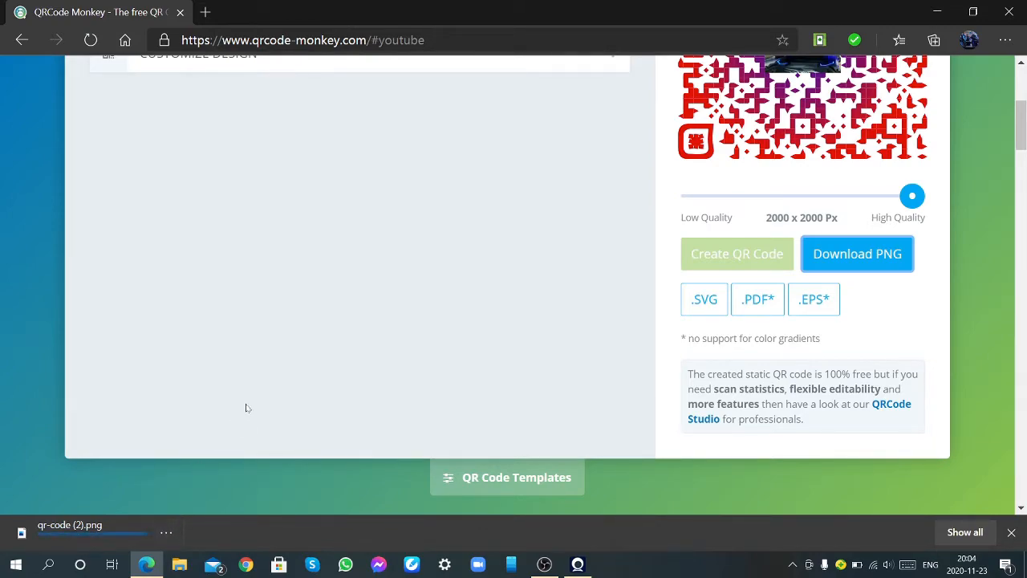
pyautogui.moveTo(167, 532)
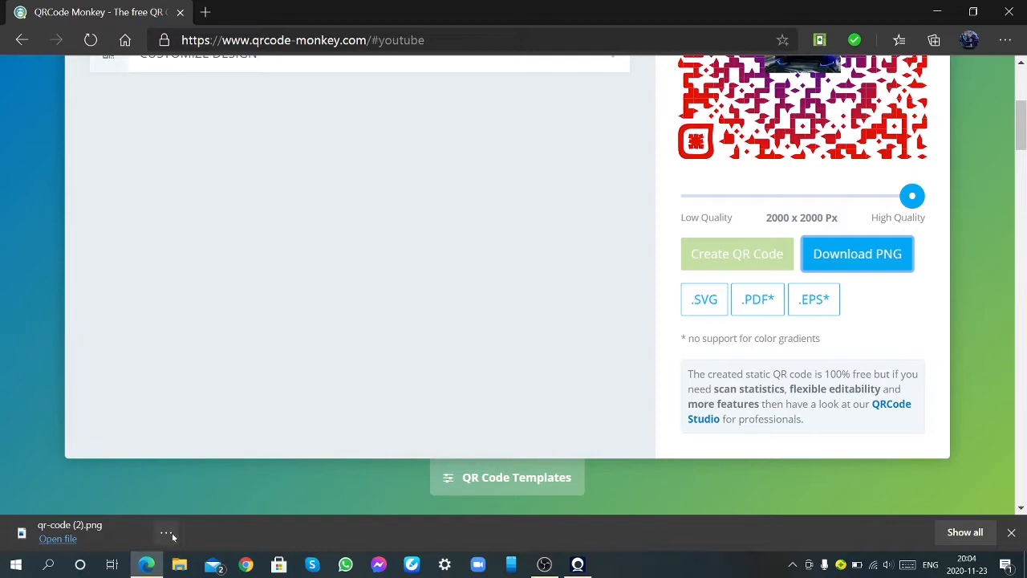
# Step: Delete the duplicate qr-code (2).png from Edge's download bar and go to File Explorer
pyautogui.click(167, 533)
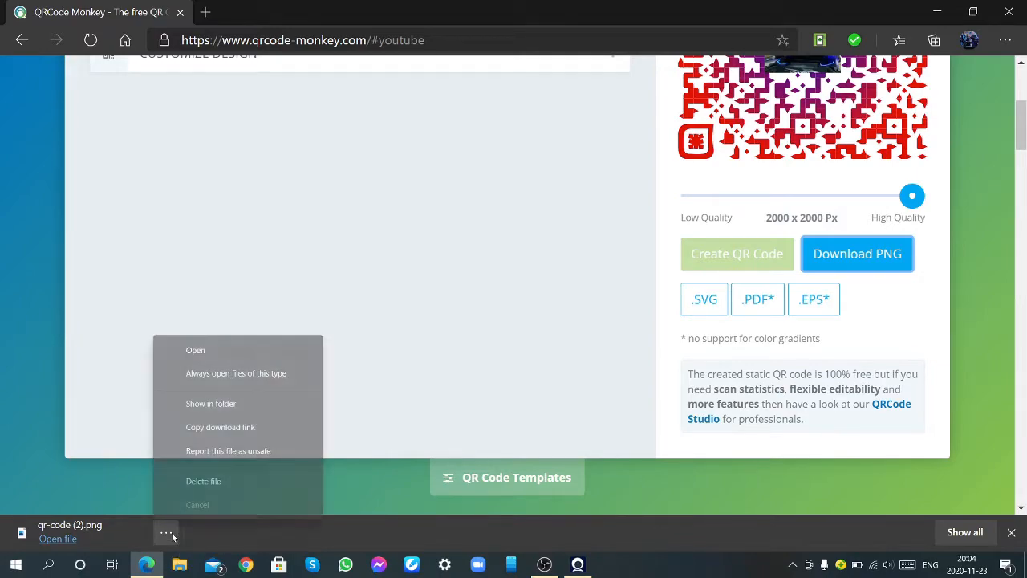
pyautogui.click(203, 482)
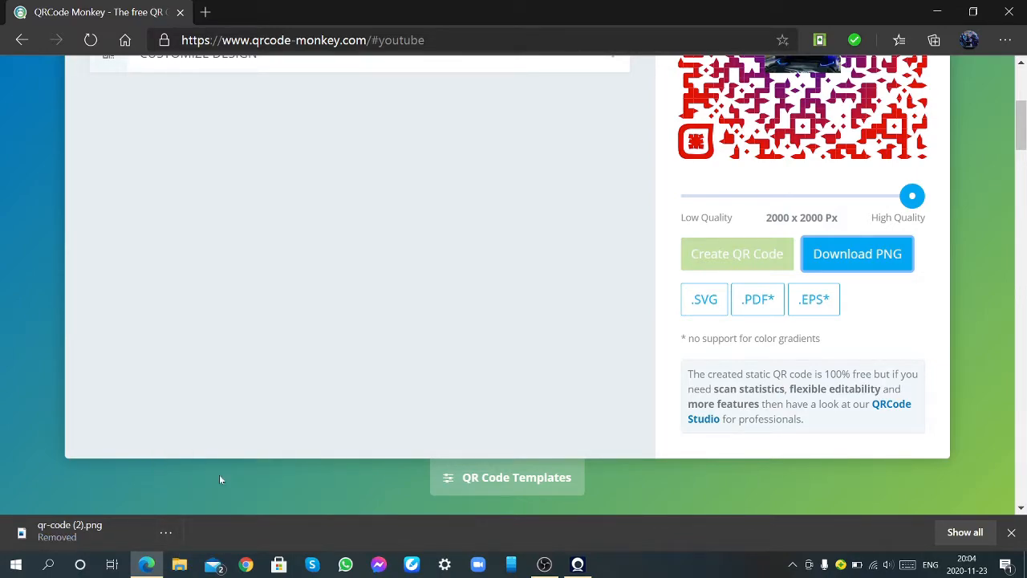
pyautogui.moveTo(655, 196)
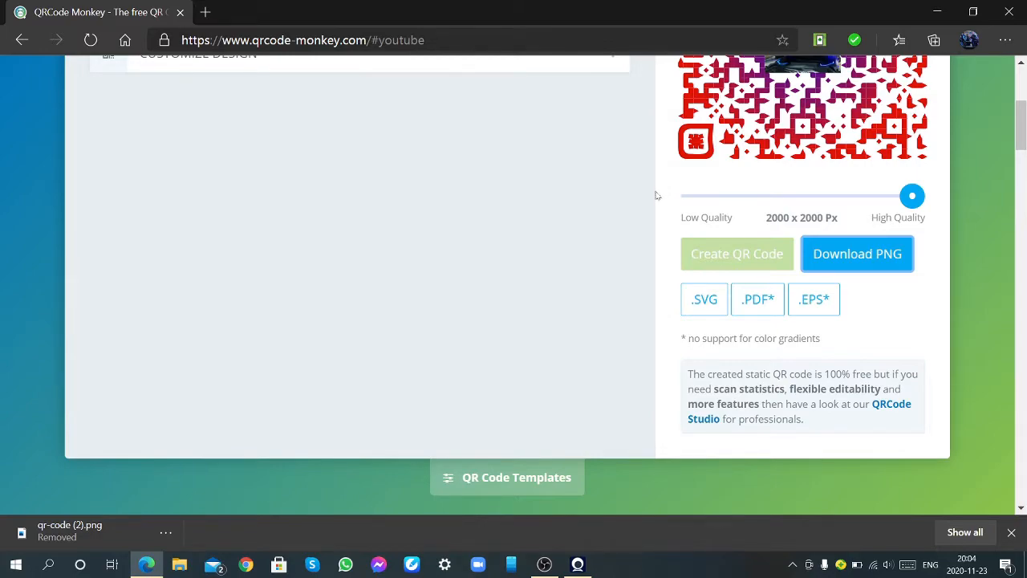
pyautogui.moveTo(225, 497)
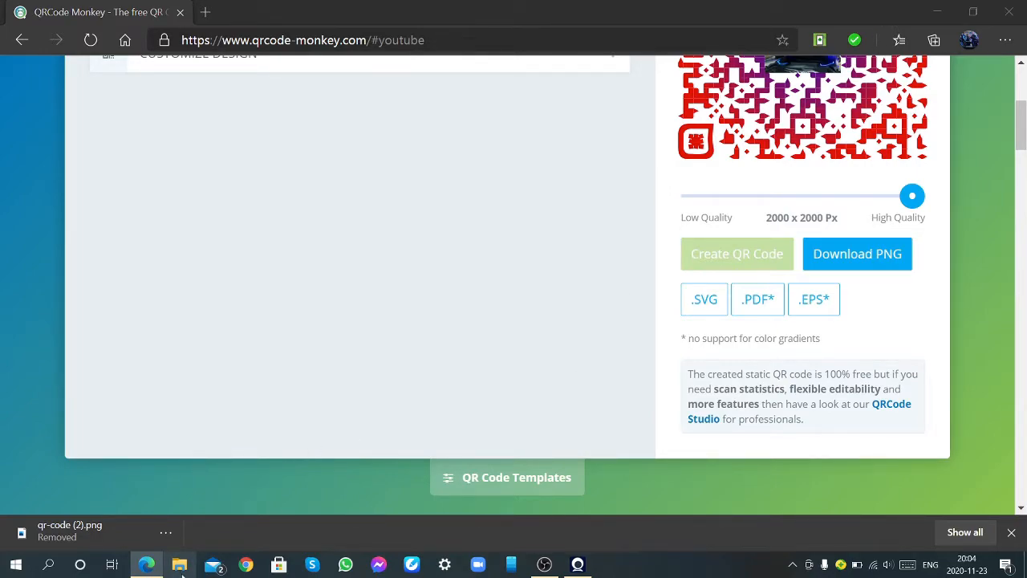
pyautogui.click(179, 565)
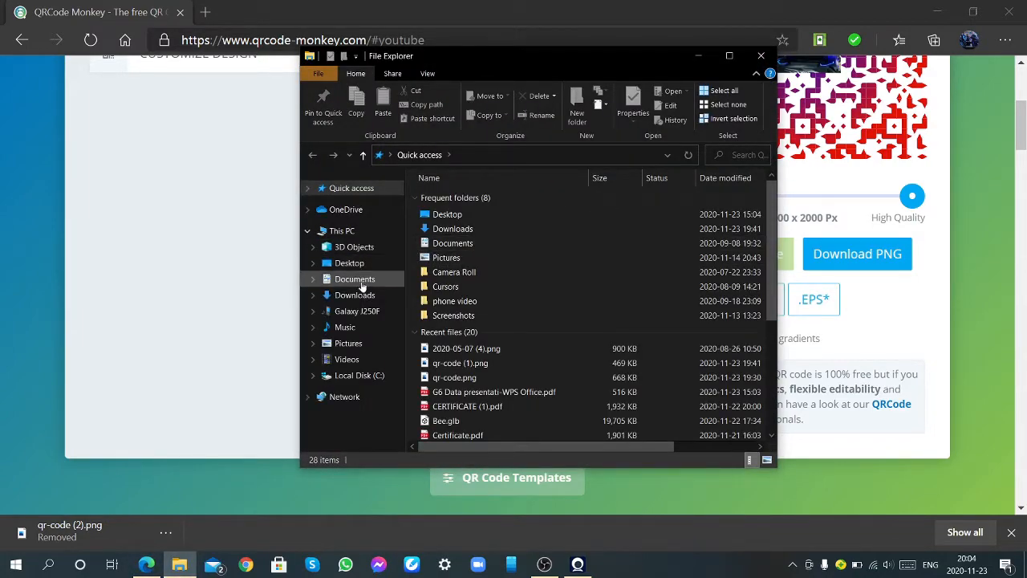
# Step: Open Downloads and view qr-code.png in Windows Photos
pyautogui.click(353, 295)
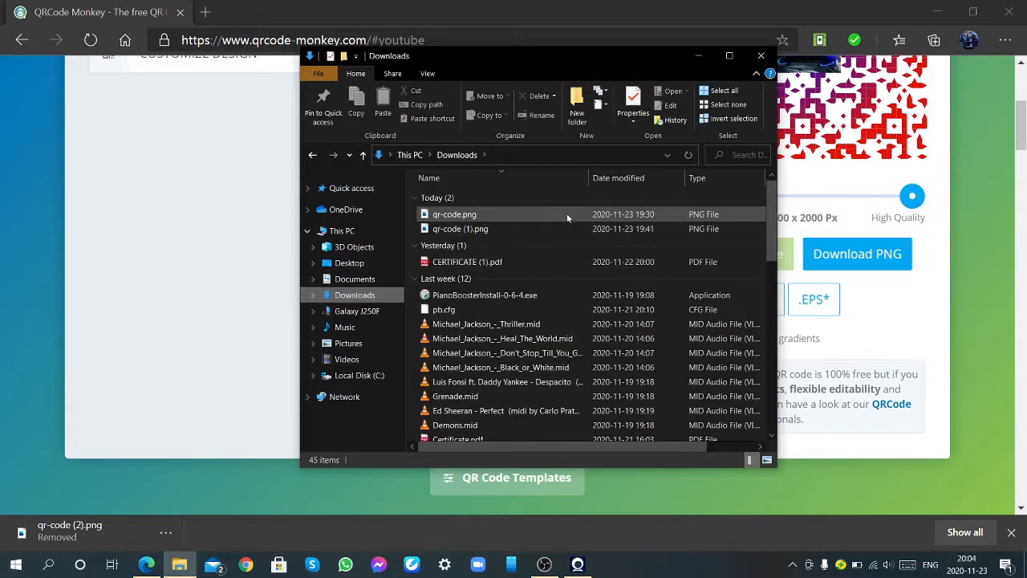
pyautogui.click(455, 215)
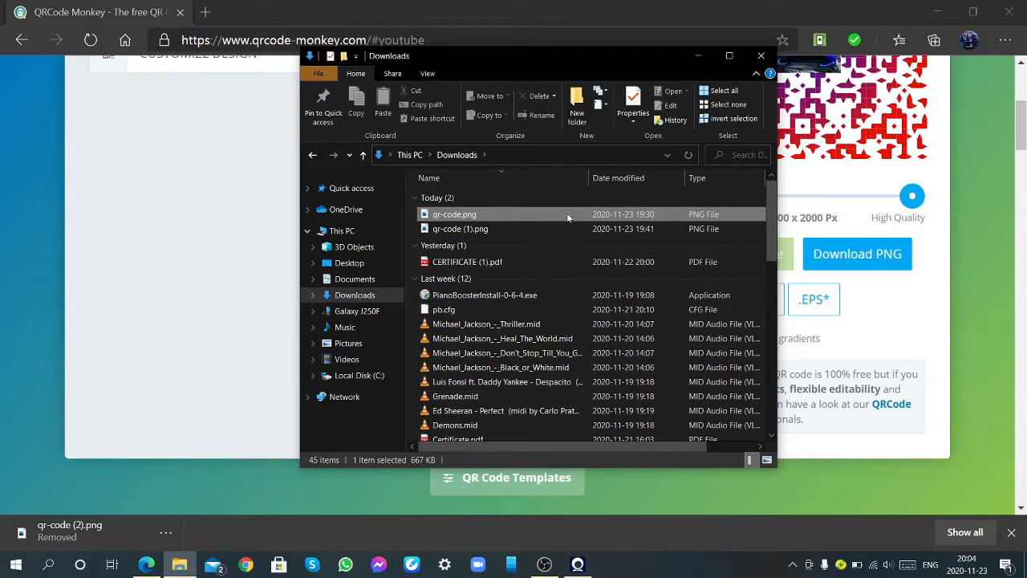
pyautogui.click(454, 213)
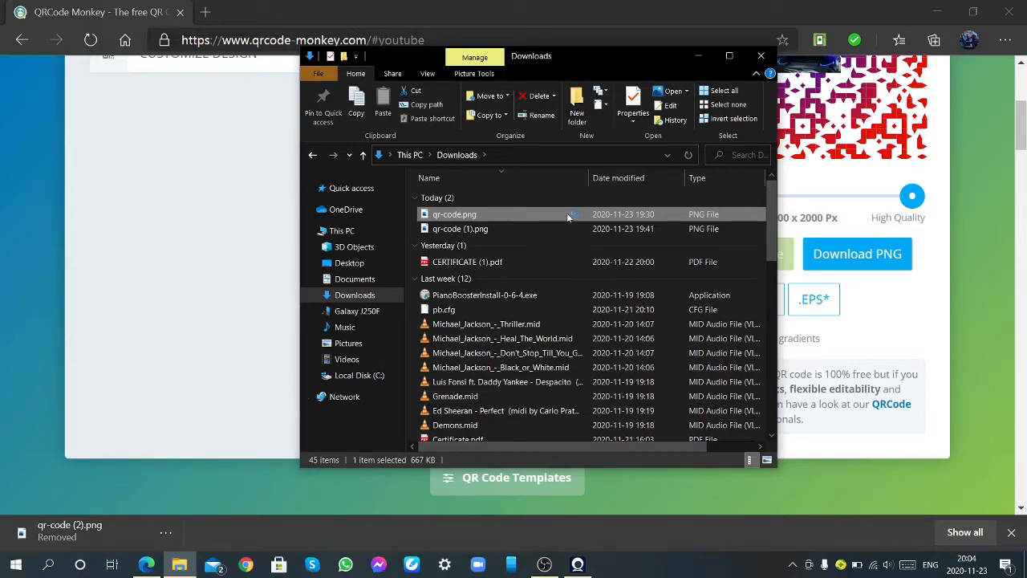
pyautogui.doubleClick(454, 215)
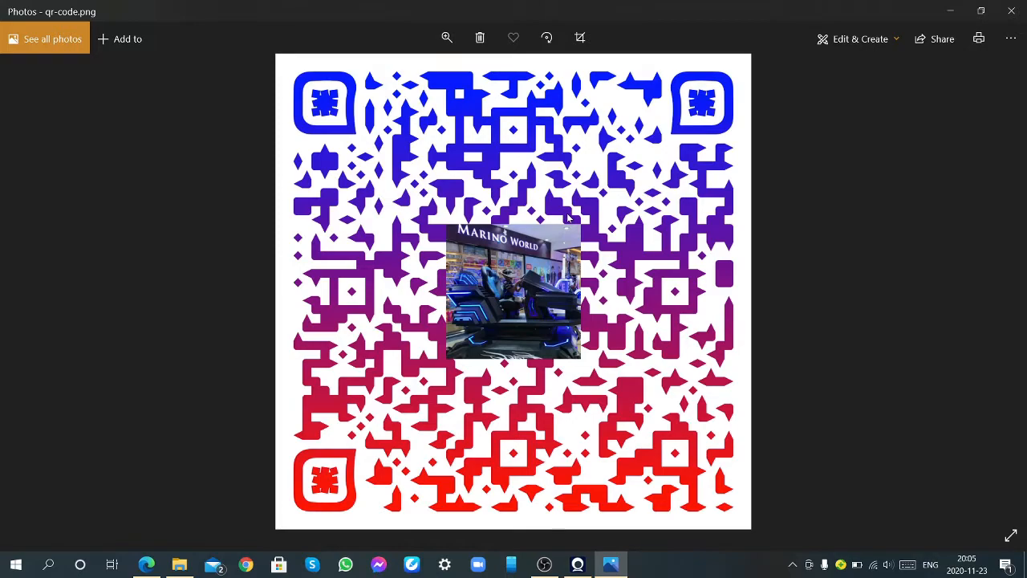
pyautogui.moveTo(440, 341)
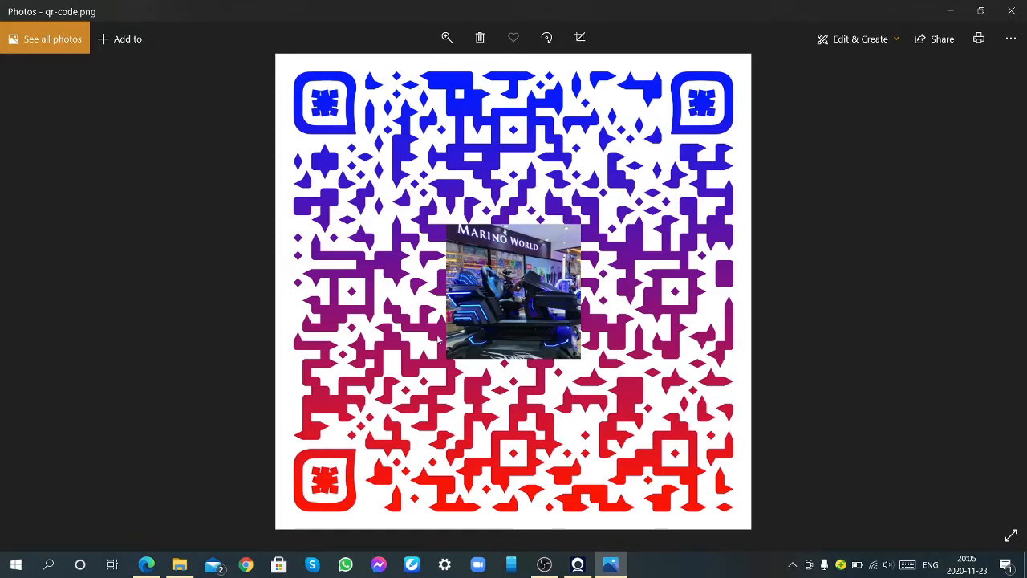
pyautogui.moveTo(601, 193)
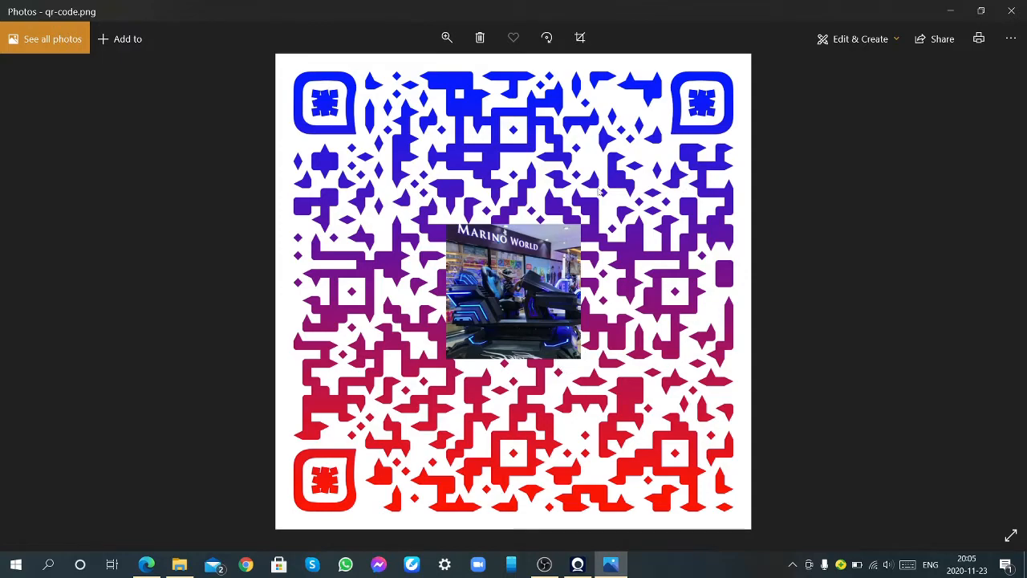
pyautogui.moveTo(478, 199)
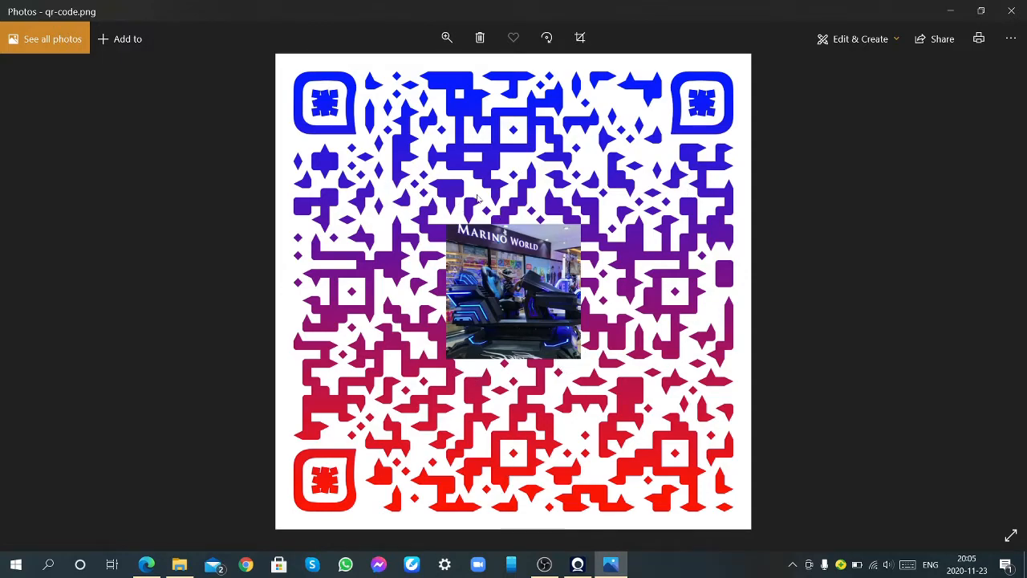
pyautogui.moveTo(529, 151)
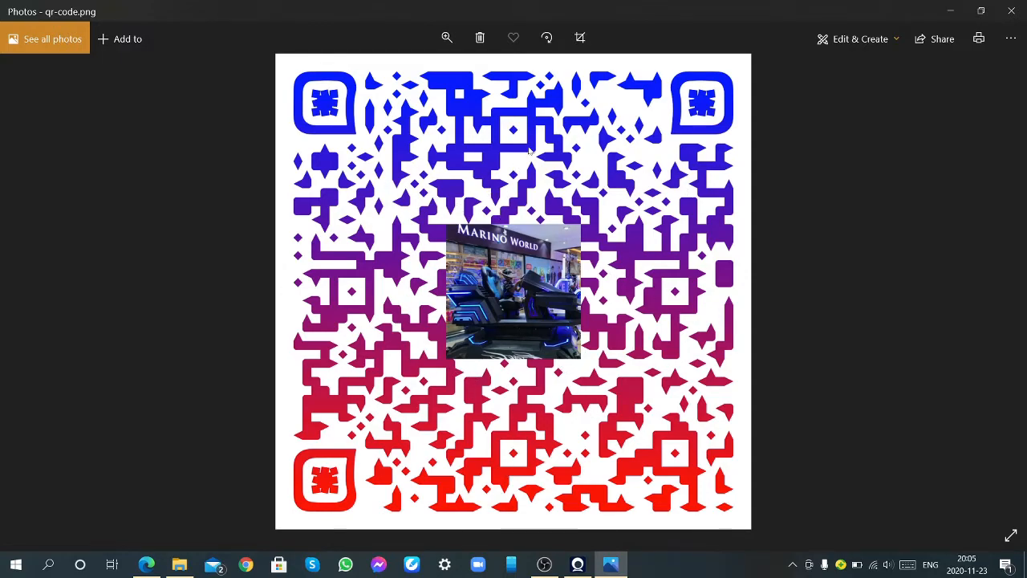
pyautogui.moveTo(418, 356)
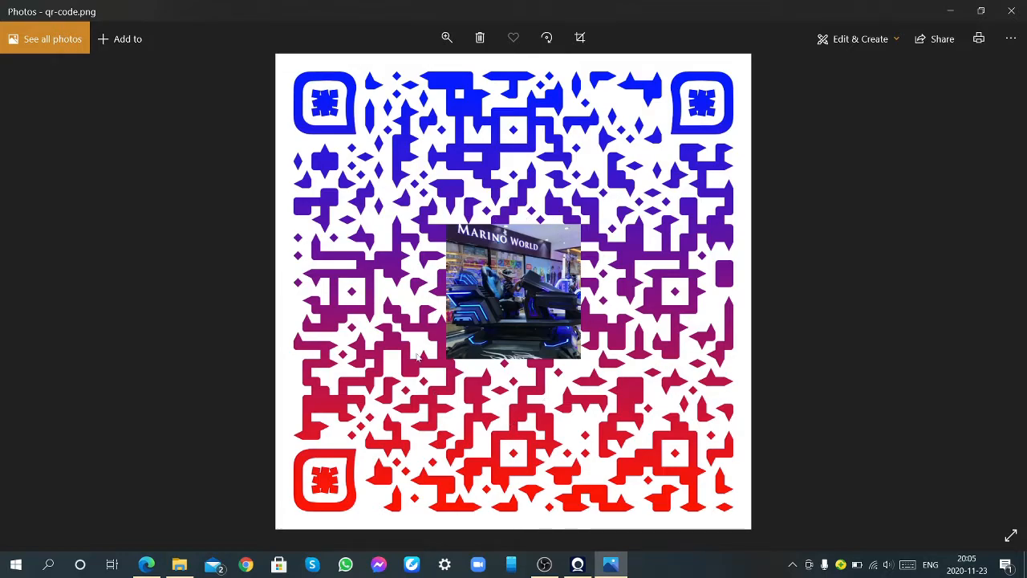
pyautogui.moveTo(499, 281)
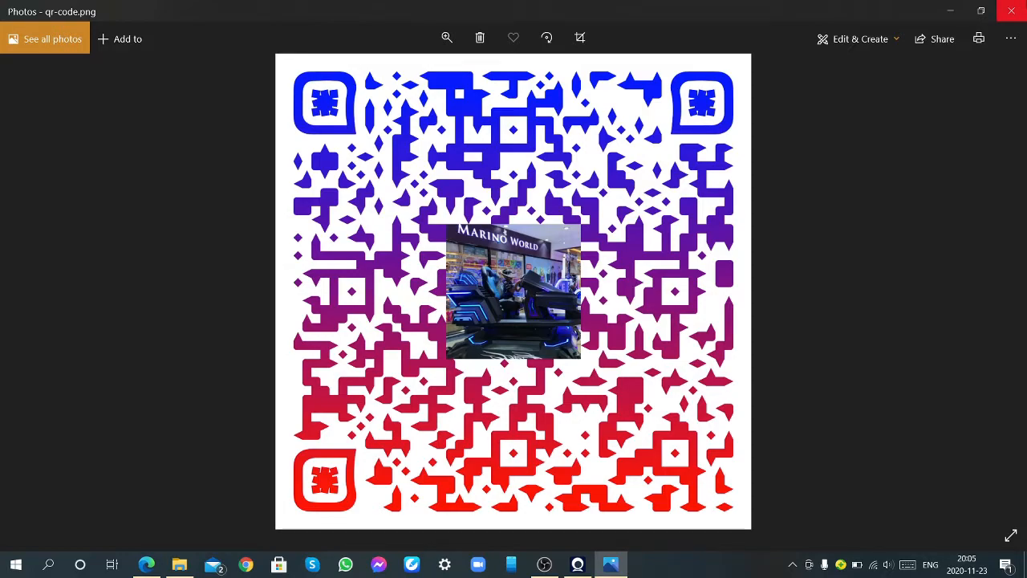
pyautogui.moveTo(1013, 13)
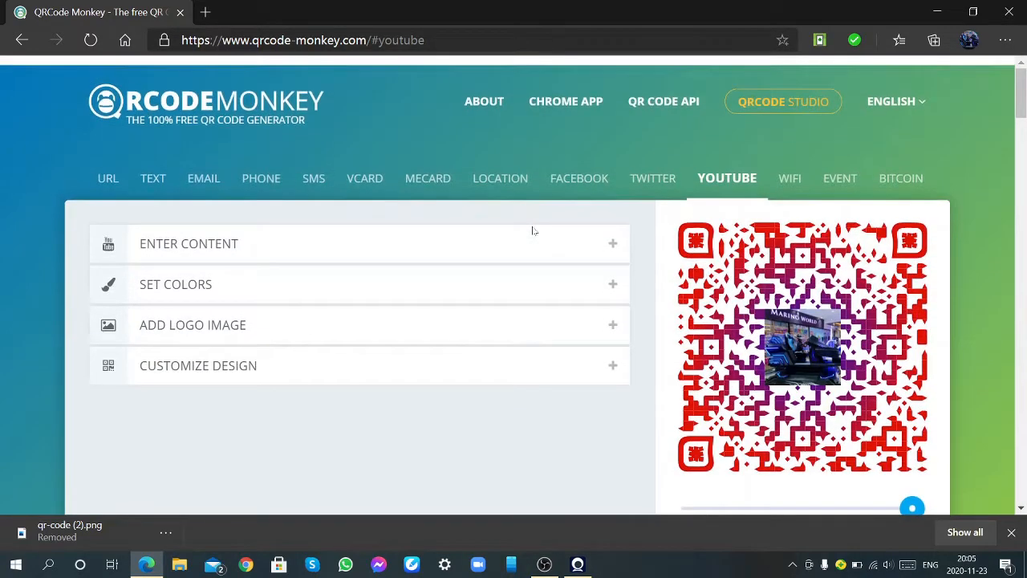
# Step: Apply the Youtube template from the gallery, giving a red dotted code with a YouTube logo
pyautogui.scroll(-3)
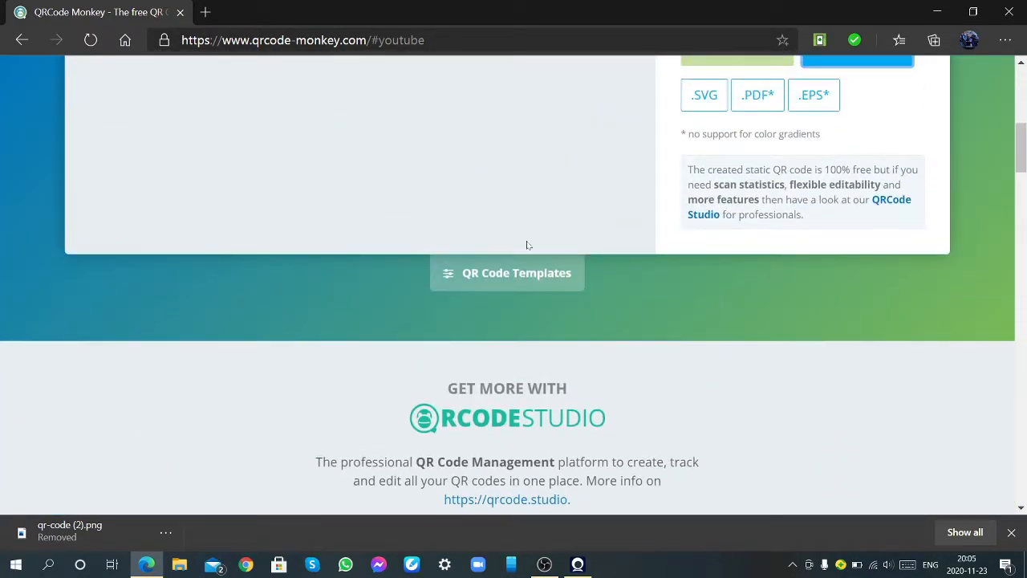
pyautogui.click(507, 273)
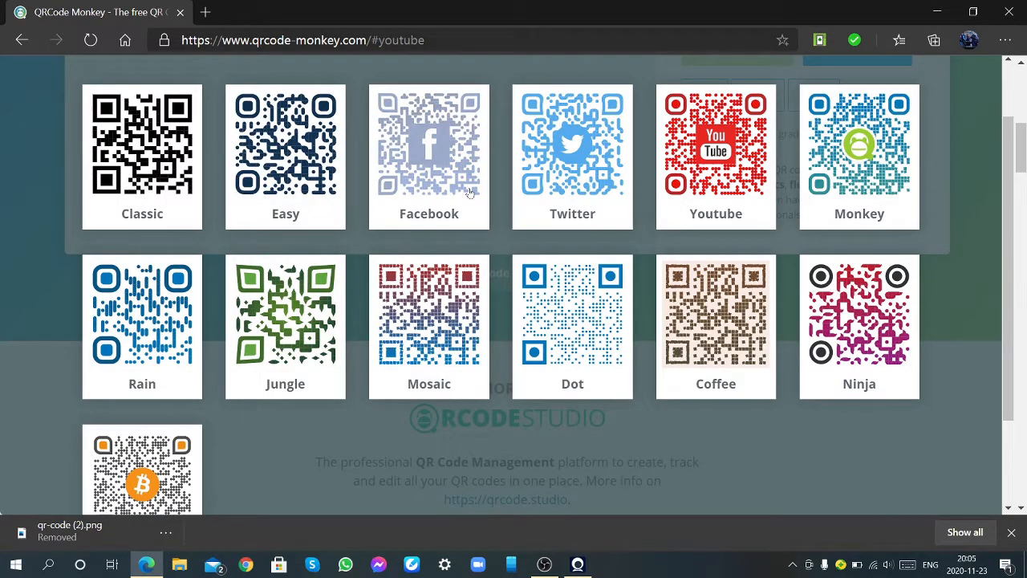
pyautogui.scroll(-3)
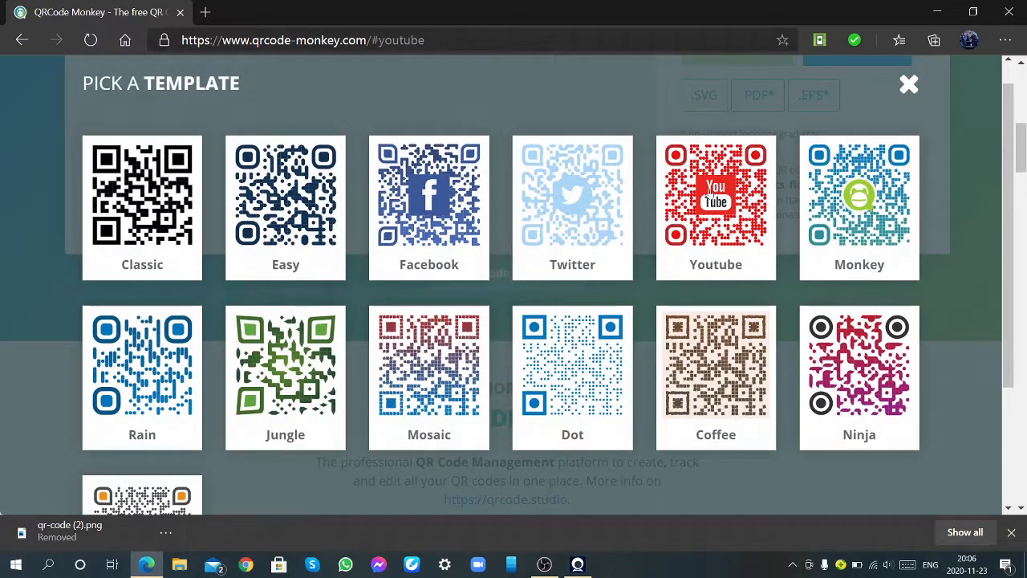
pyautogui.click(909, 84)
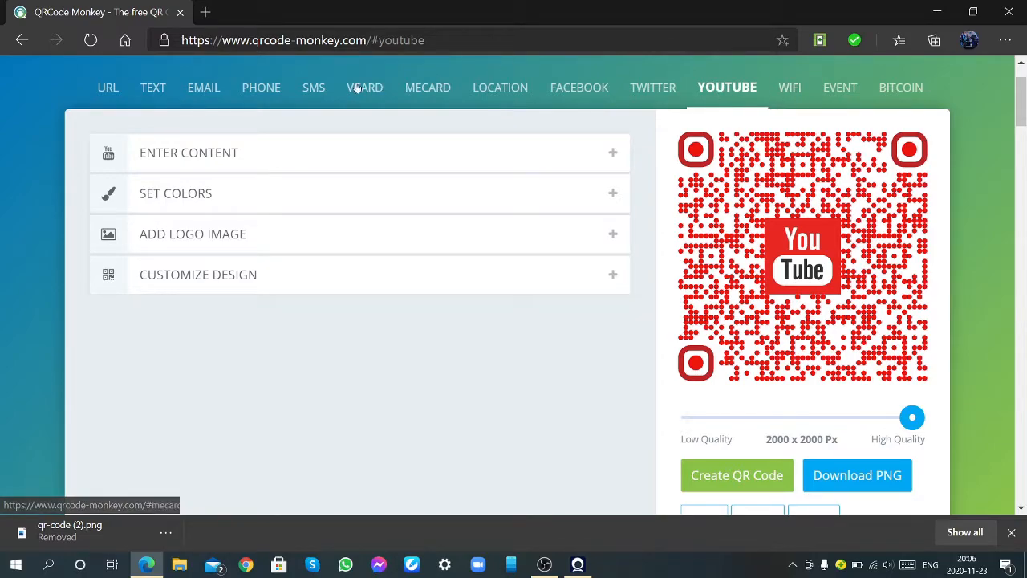
# Step: Browse the URL, text, email and phone number content forms
pyautogui.click(107, 87)
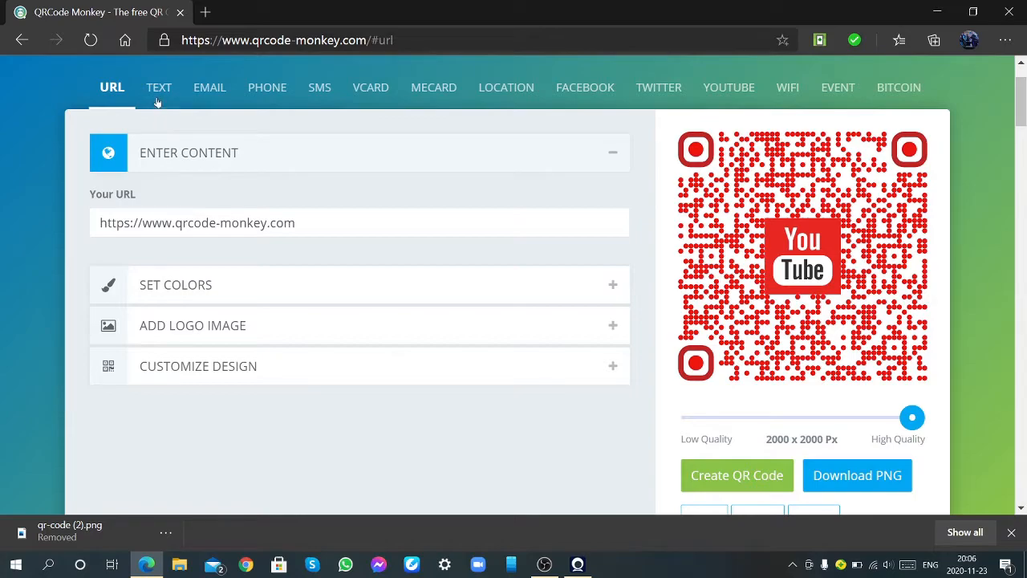
pyautogui.click(158, 87)
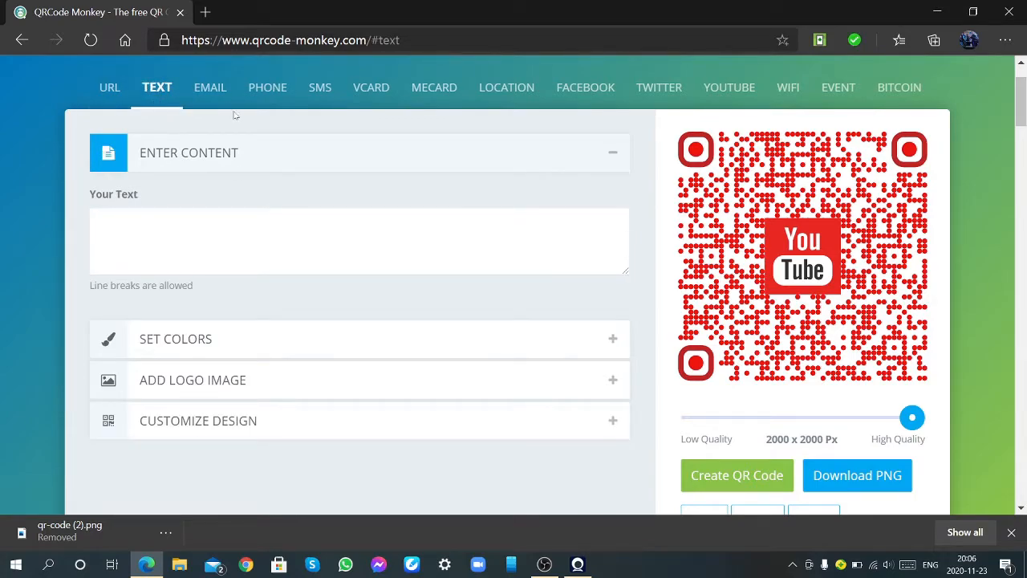
pyautogui.click(209, 87)
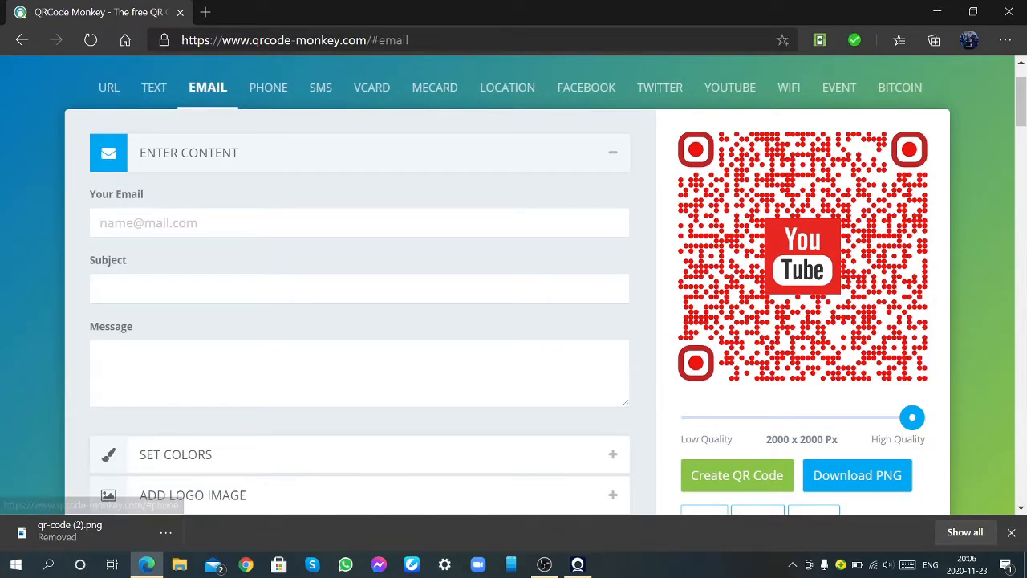
pyautogui.click(265, 86)
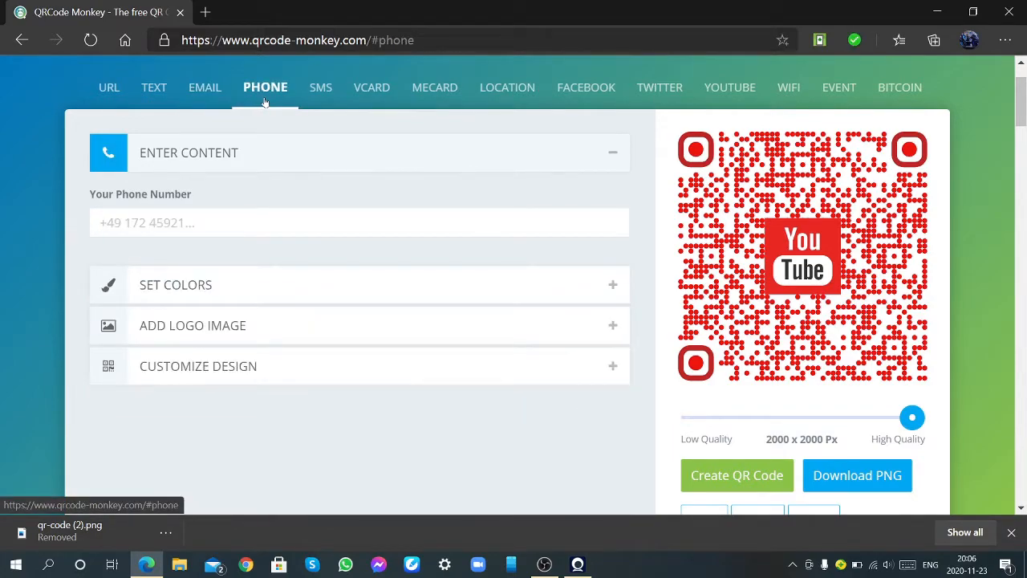
pyautogui.click(208, 86)
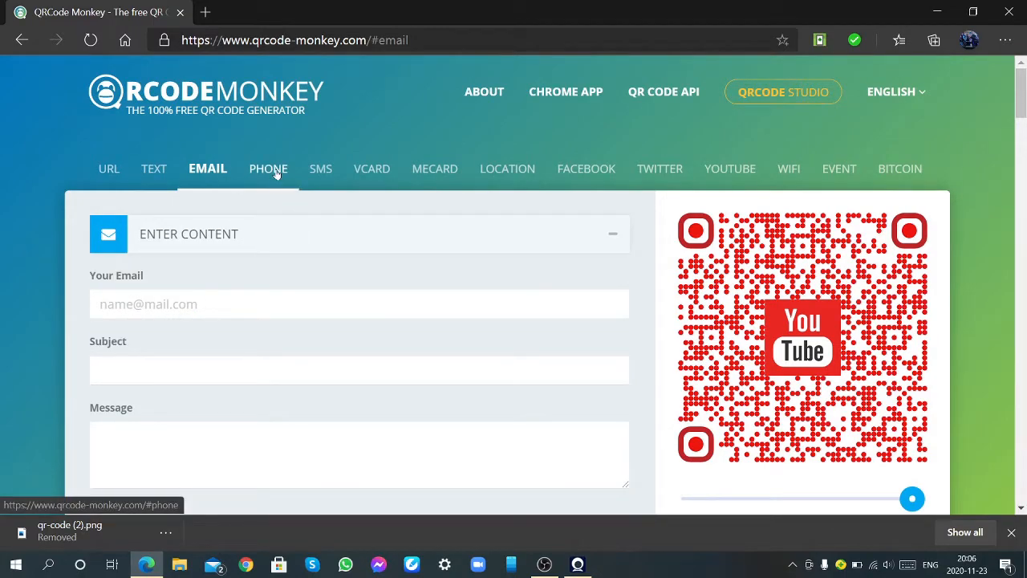
pyautogui.click(266, 168)
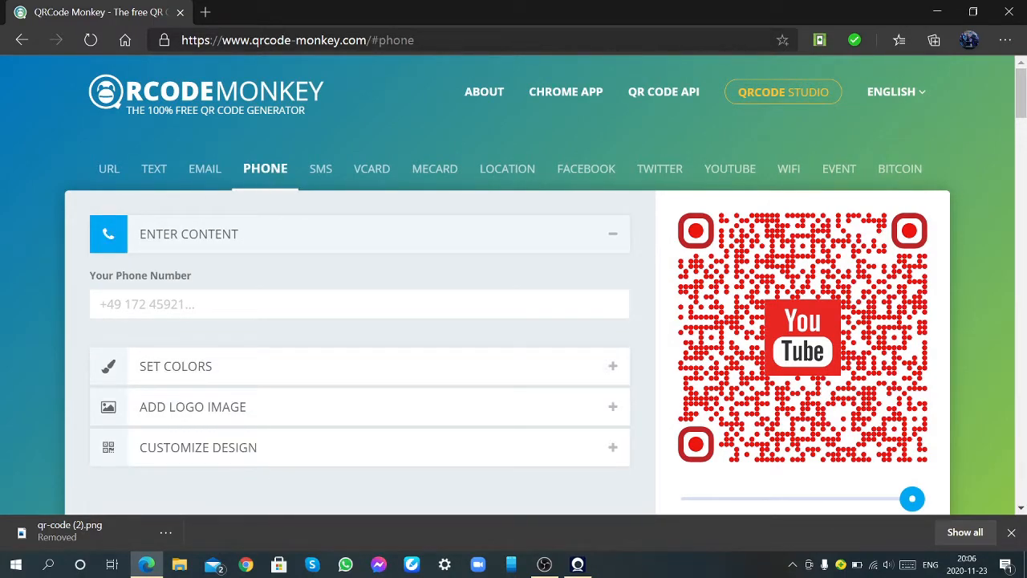
# Step: Browse the SMS, vCard and MeCard contact forms, ending on the Location form
pyautogui.click(321, 168)
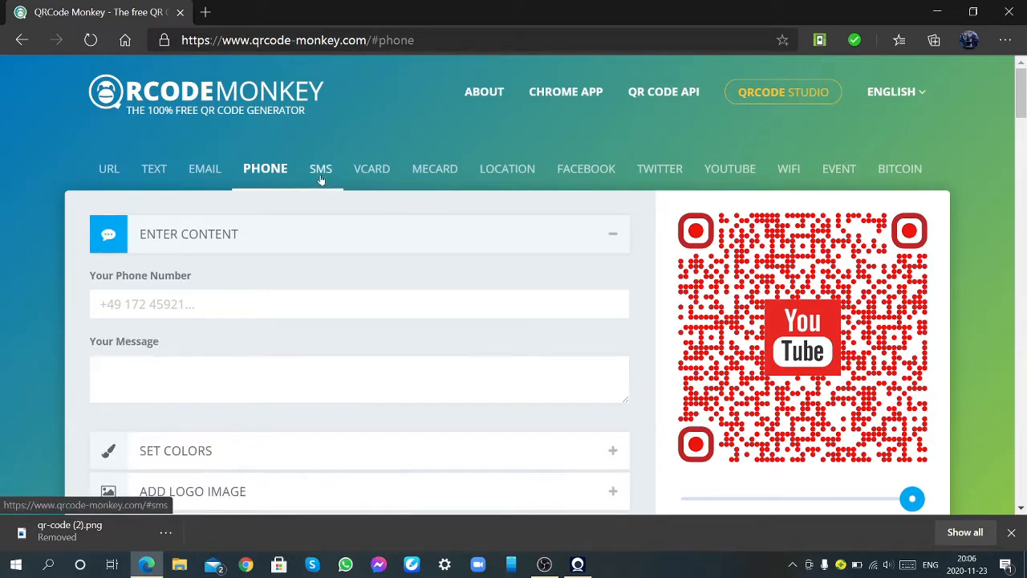
pyautogui.click(371, 169)
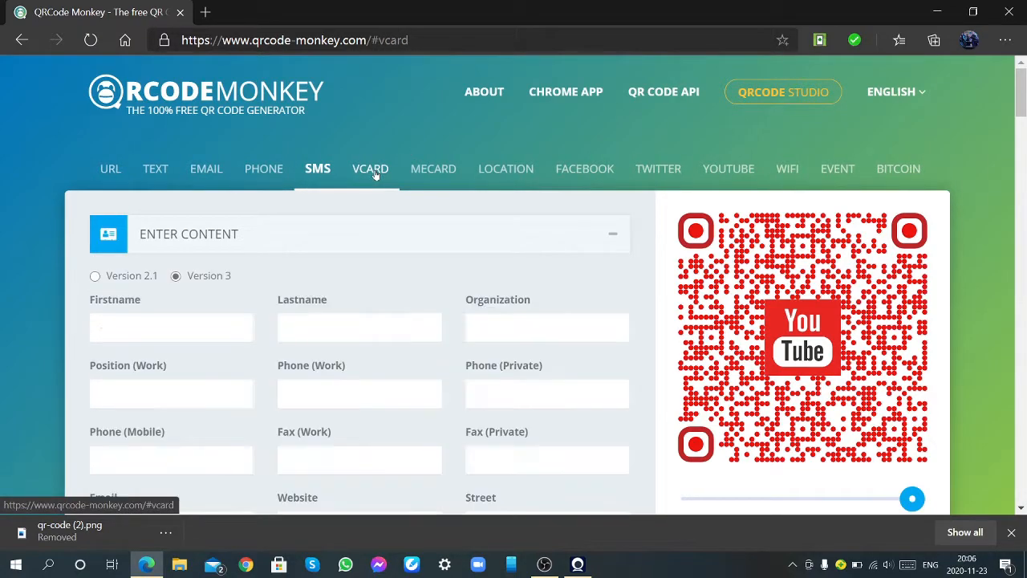
pyautogui.scroll(-3)
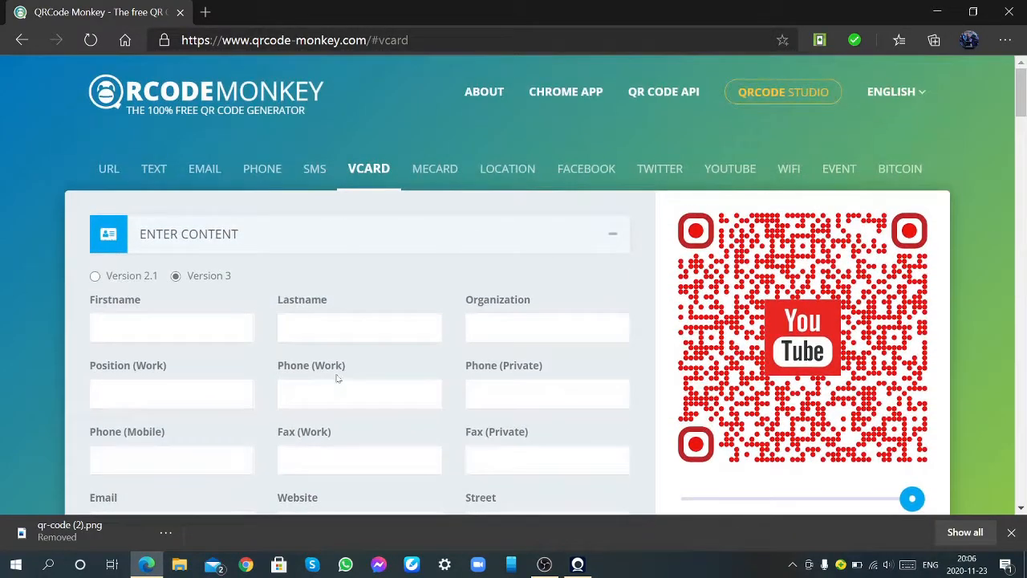
pyautogui.click(432, 168)
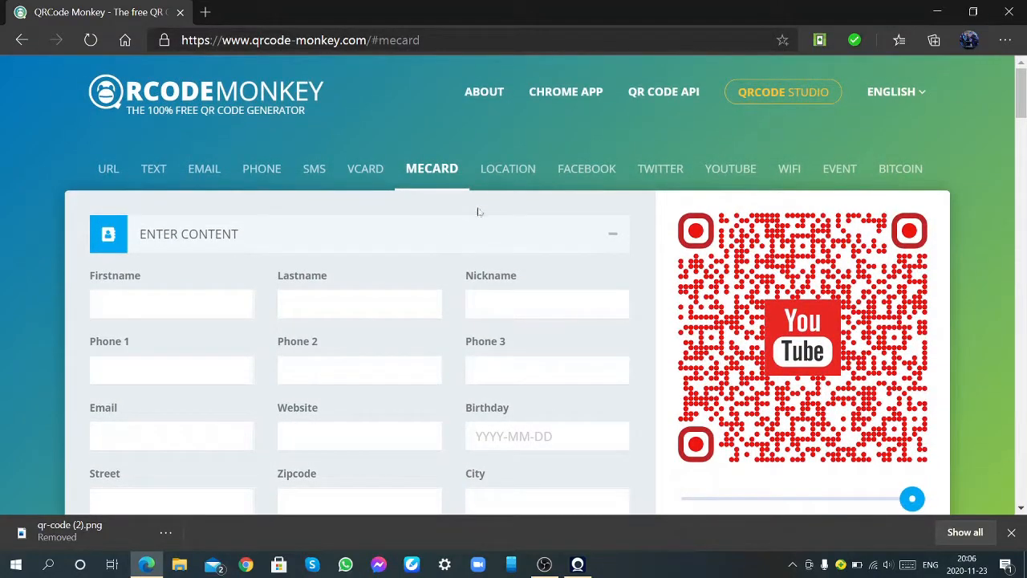
pyautogui.click(504, 168)
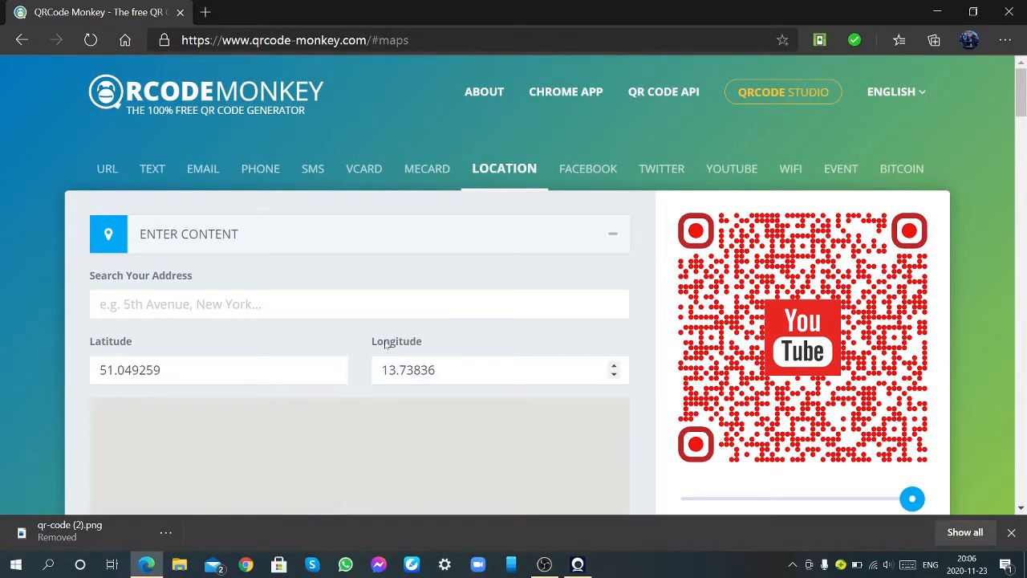
# Step: Show the Sri Lanka location map as satellite imagery, then move on to the Facebook form
pyautogui.scroll(-3)
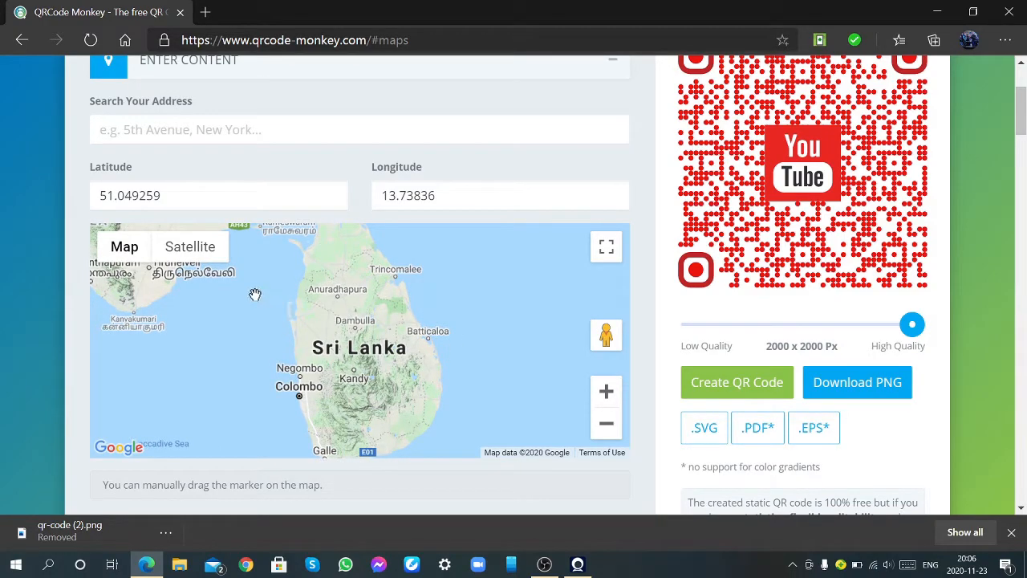
pyautogui.click(190, 247)
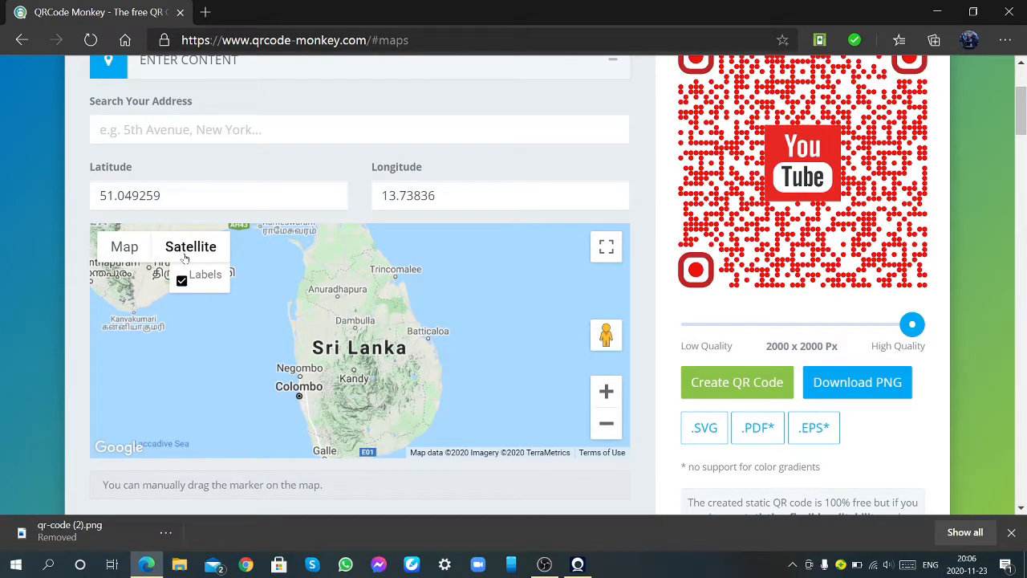
pyautogui.scroll(3)
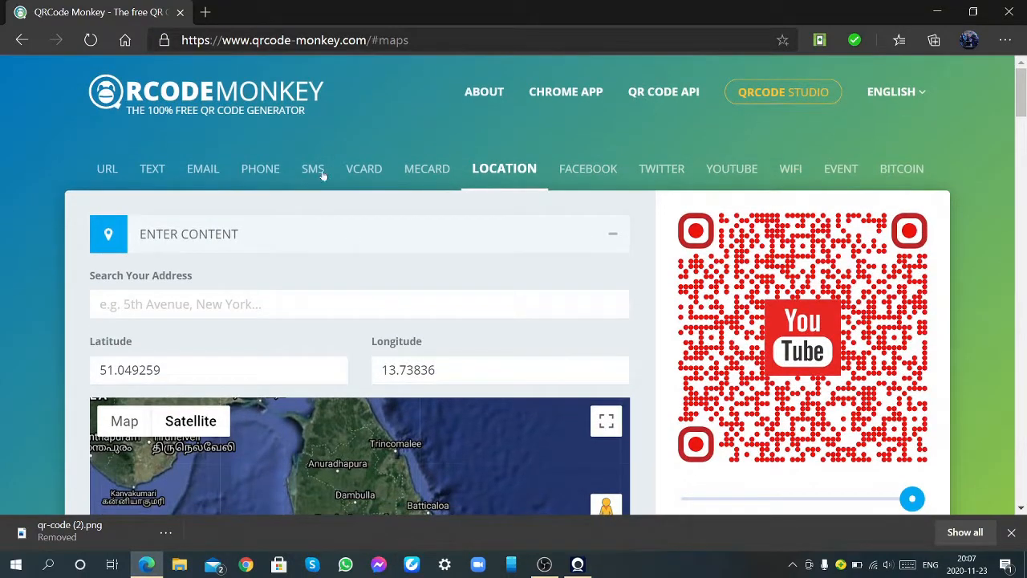
pyautogui.click(584, 168)
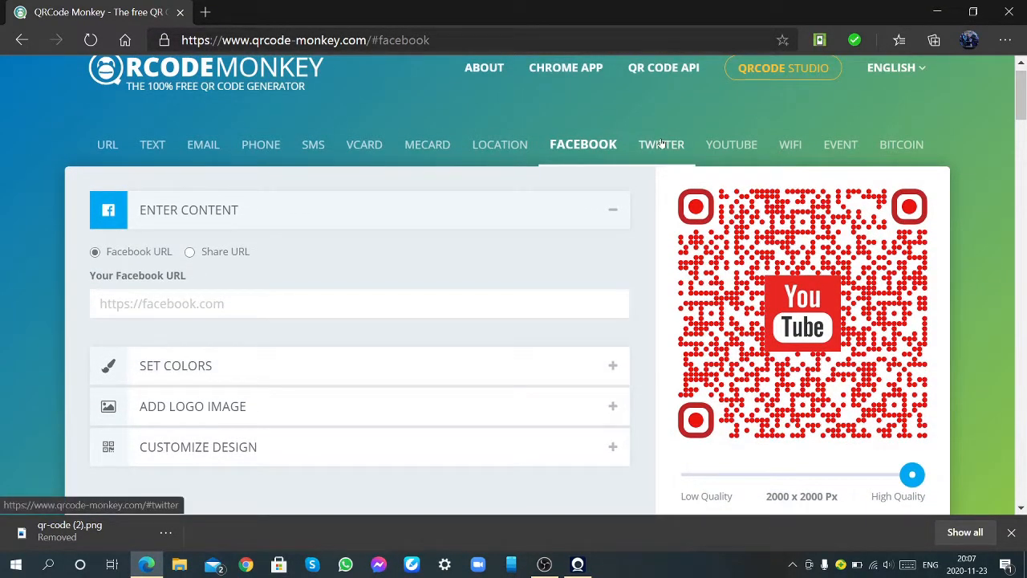
# Step: Browse the Twitter, YouTube, WiFi, event and Bitcoin forms, then return to the URL form
pyautogui.click(656, 144)
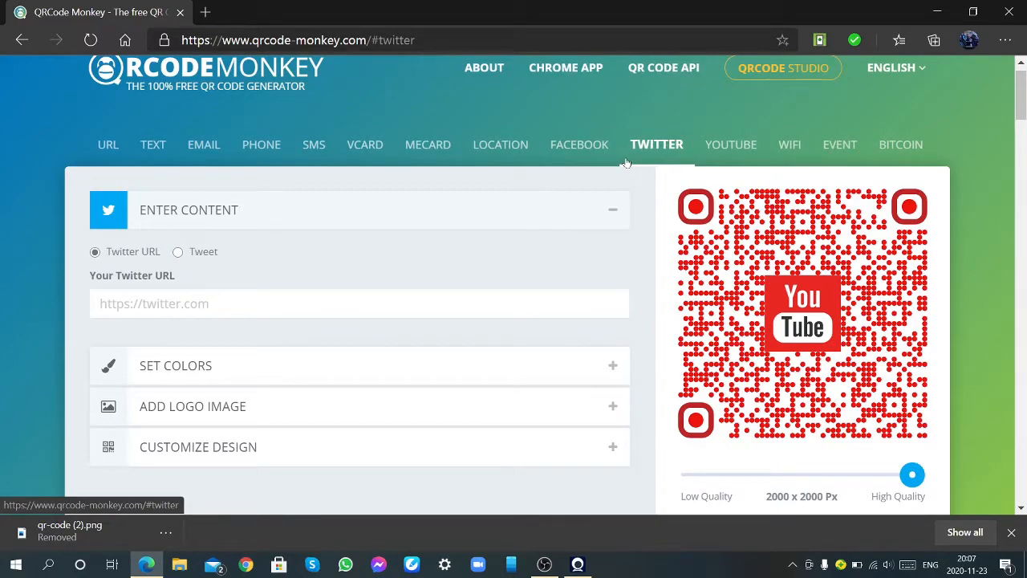
pyautogui.click(729, 144)
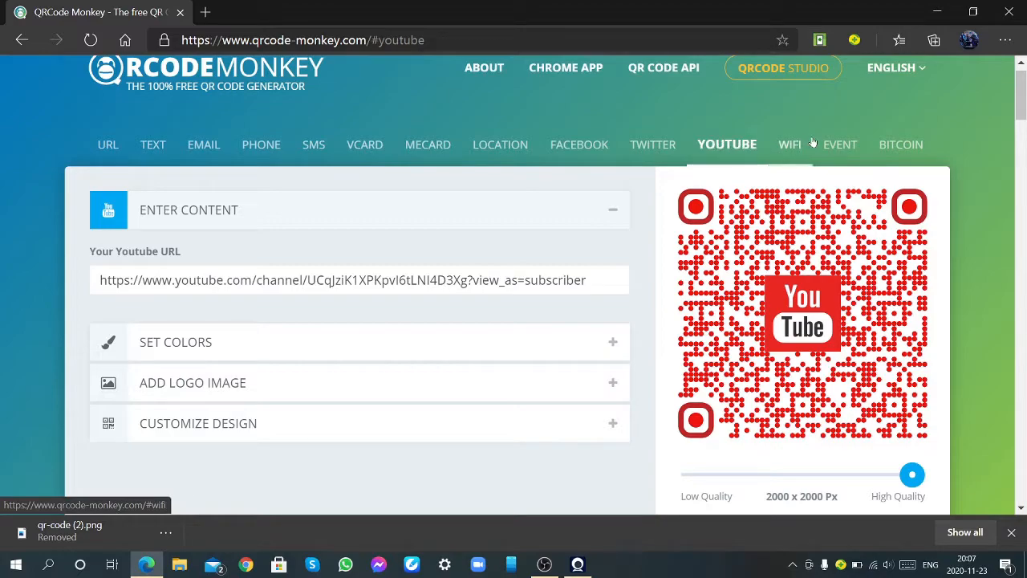
pyautogui.click(787, 145)
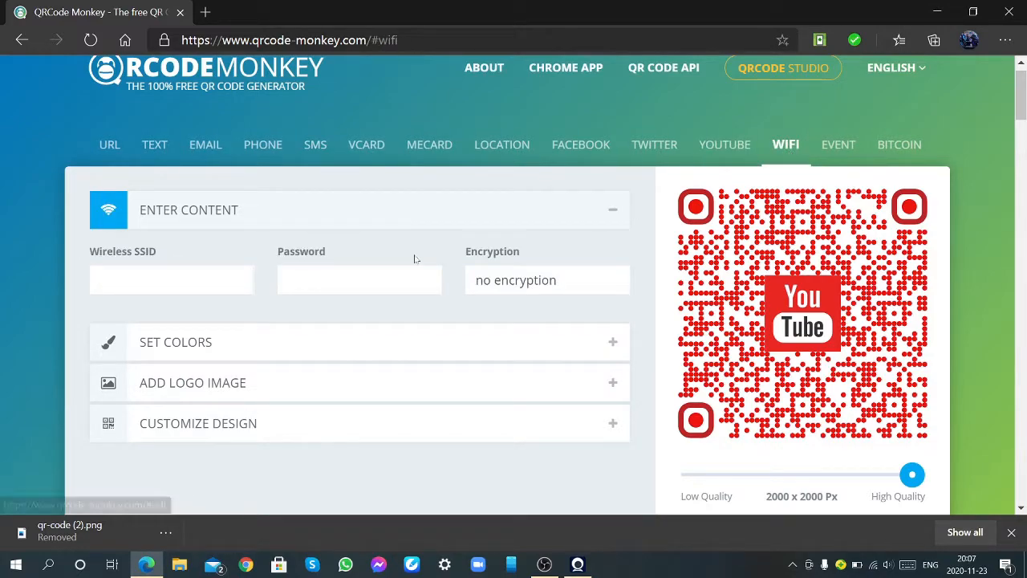
pyautogui.moveTo(145, 341)
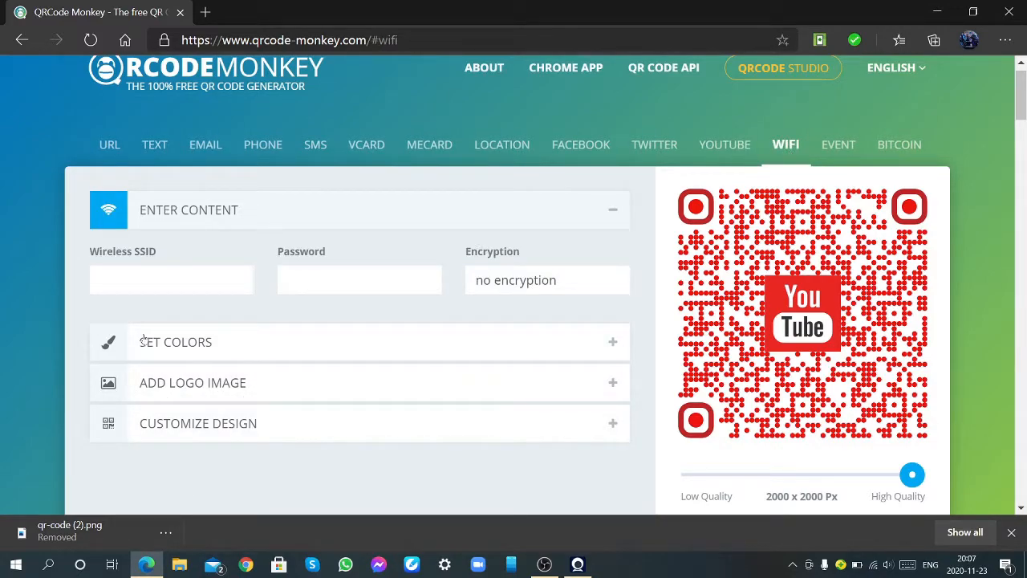
pyautogui.moveTo(838, 144)
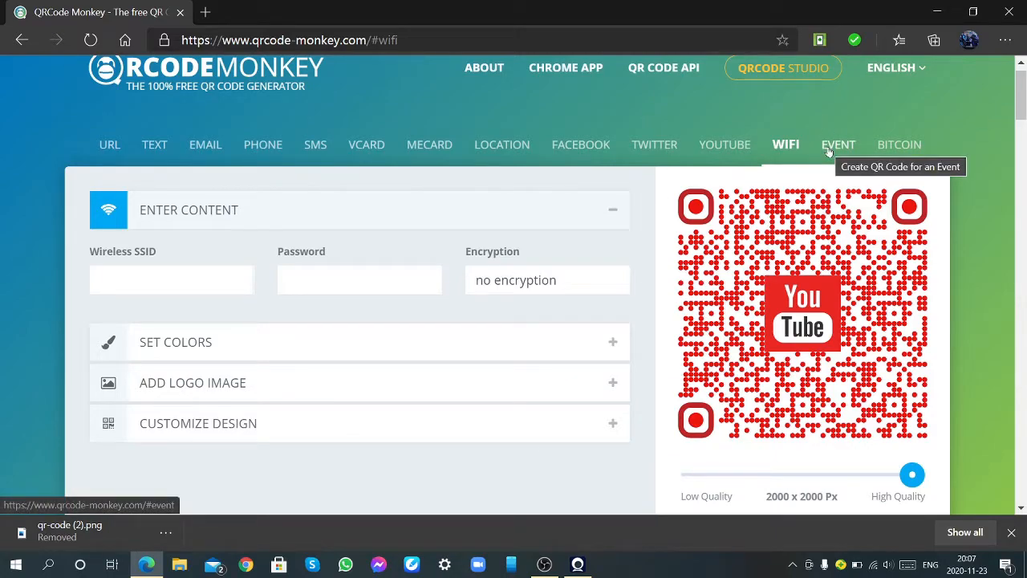
pyautogui.click(838, 144)
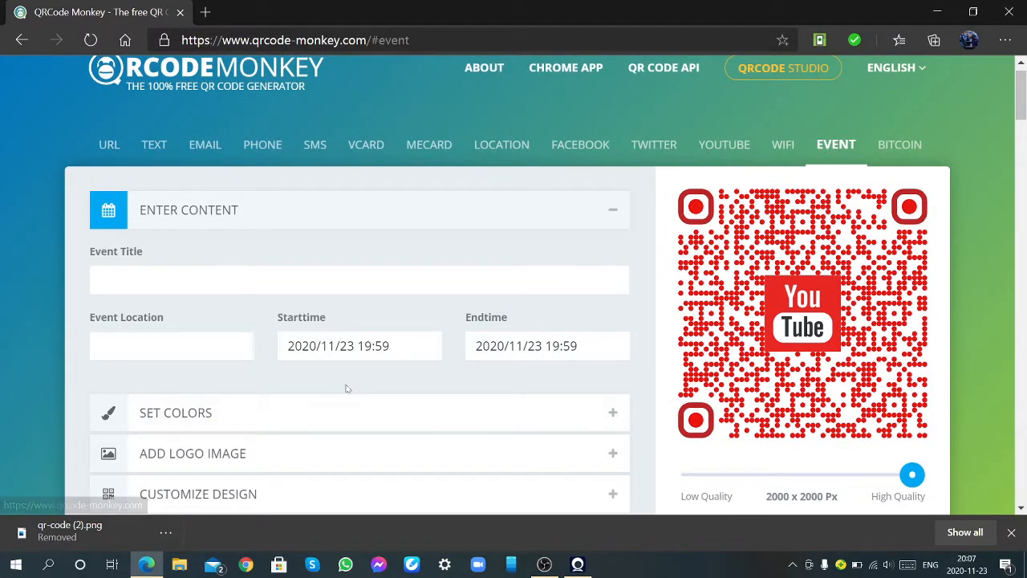
pyautogui.click(899, 145)
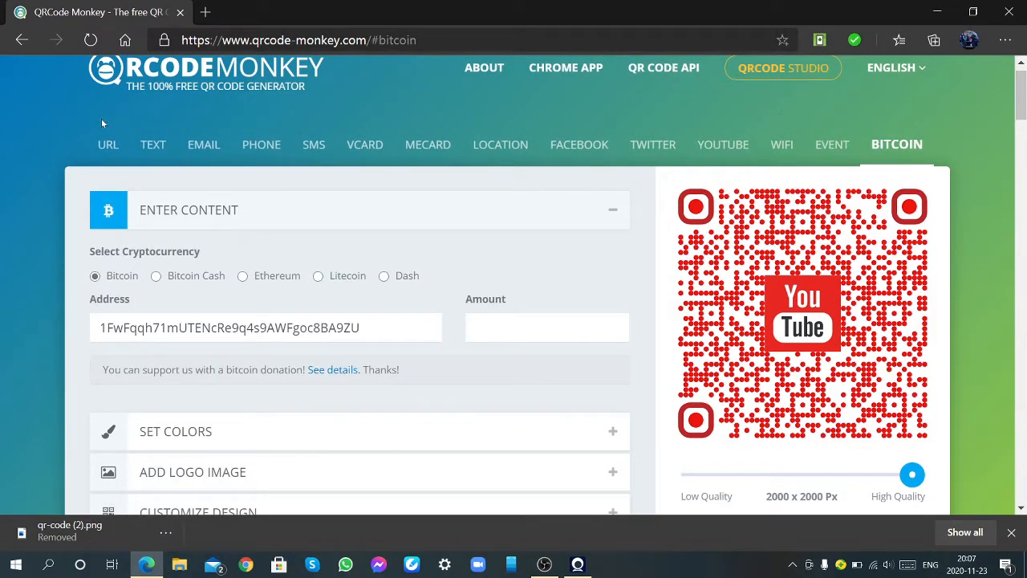
pyautogui.click(108, 145)
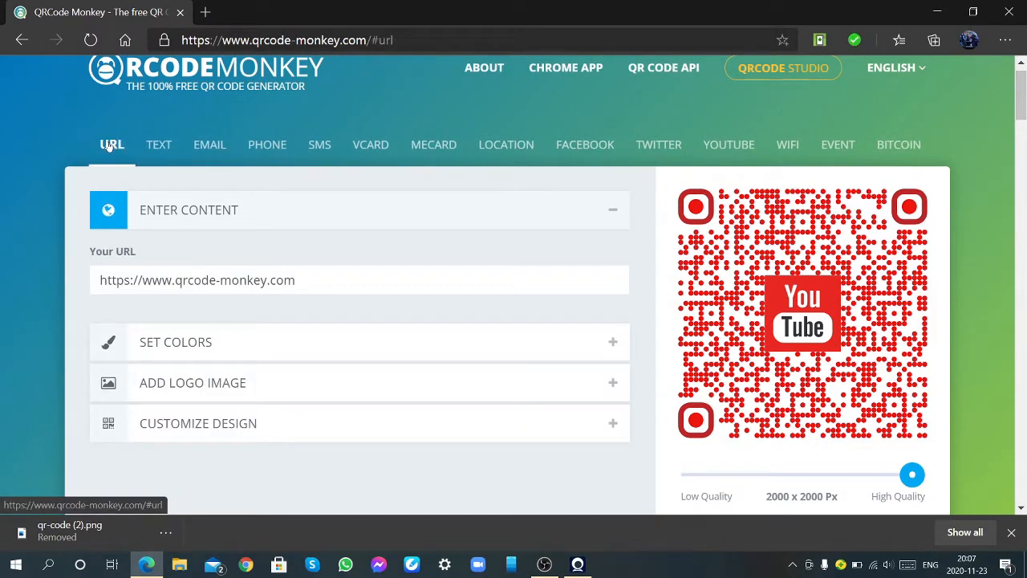